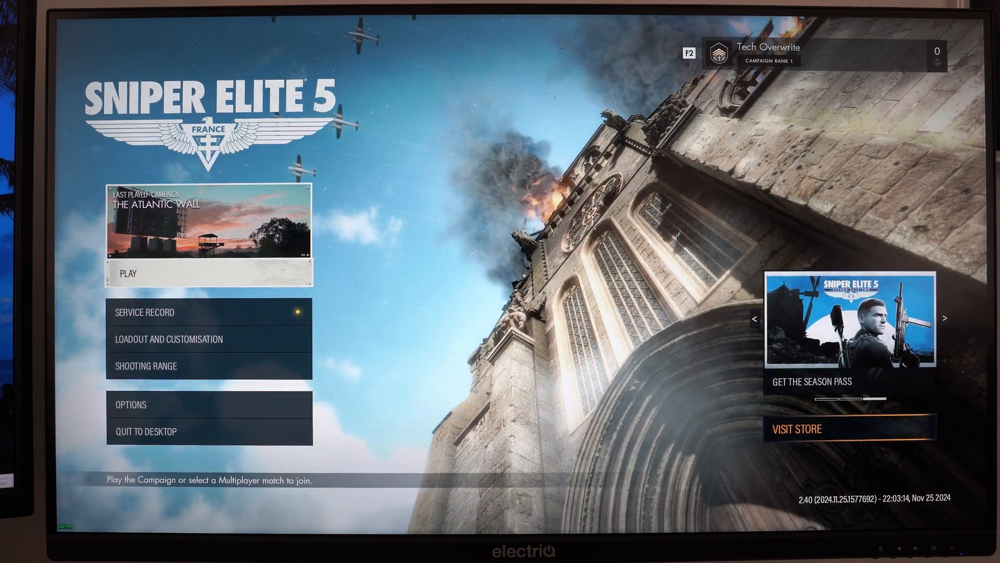
# Step: Record a few seconds of the Sniper Elite 5 menu with Xbox Game Bar, then reopen the overlay
pyautogui.press('Win+g')
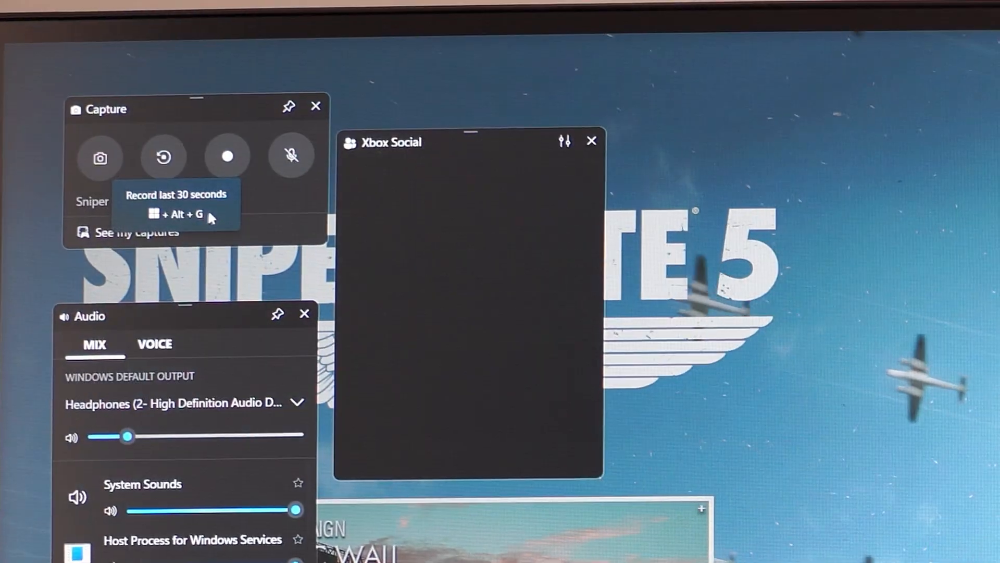
pyautogui.click(227, 156)
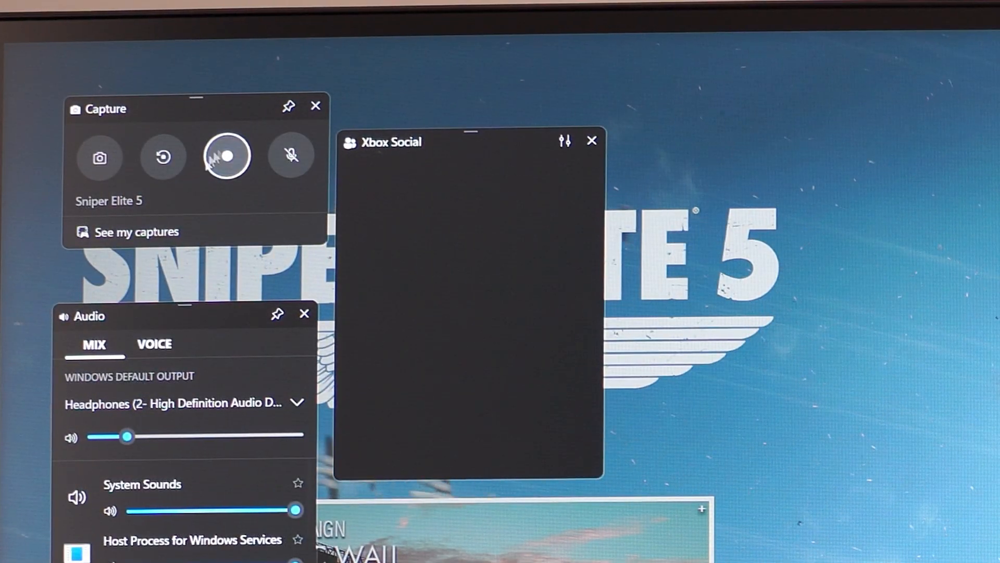
pyautogui.click(226, 156)
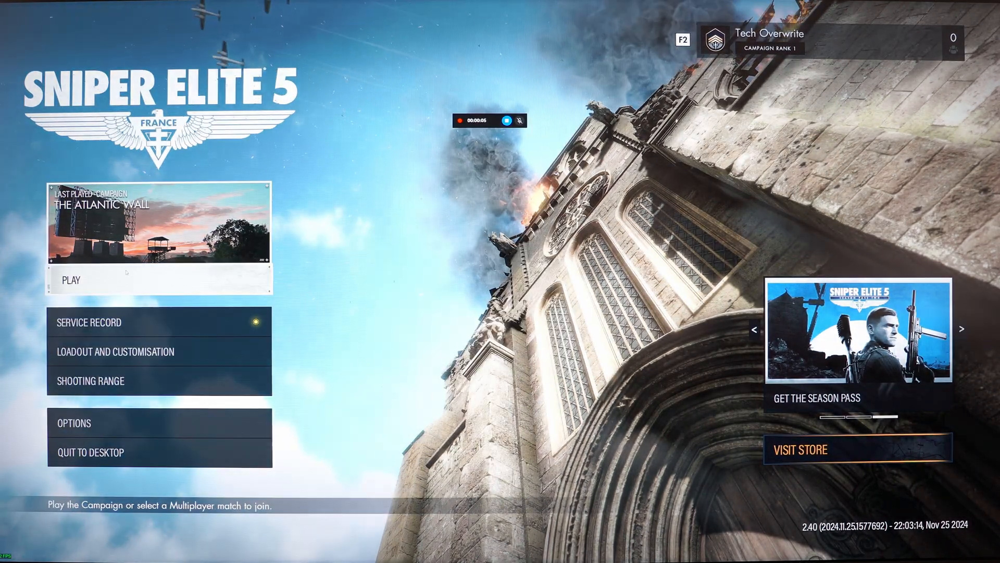
pyautogui.click(72, 279)
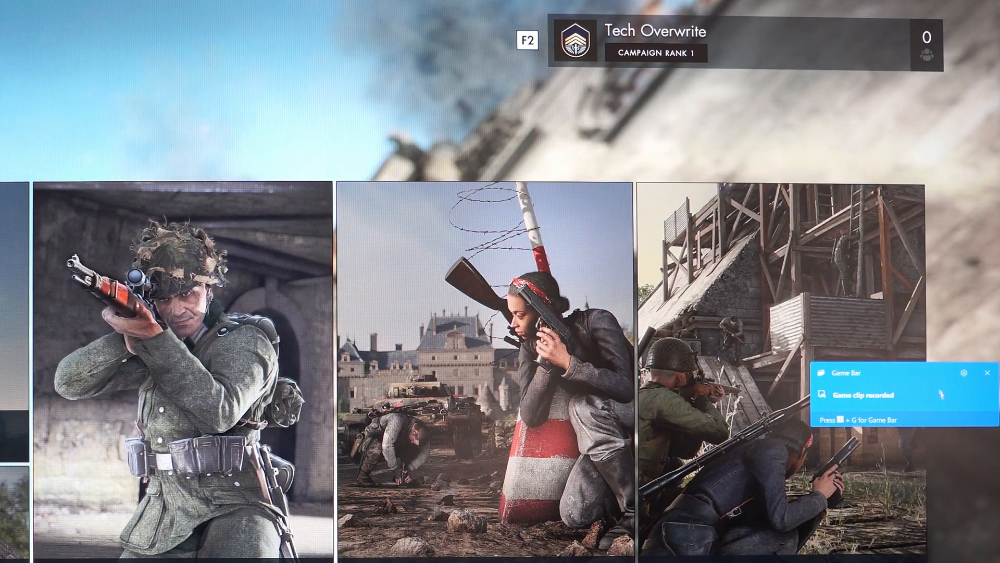
pyautogui.press('Win+g')
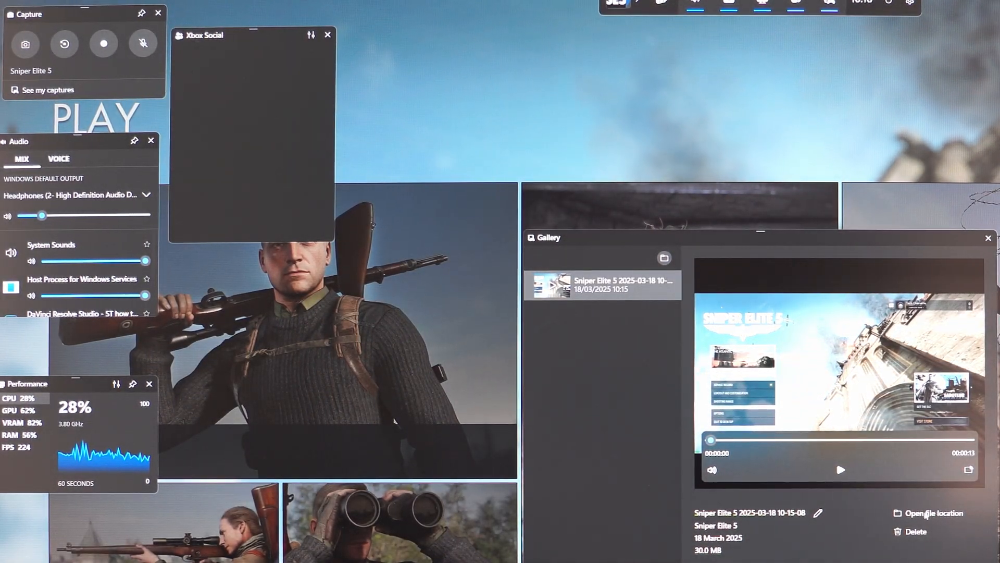
# Step: Open the clip's save folder and play the Sniper Elite 5 MP4
pyautogui.click(934, 512)
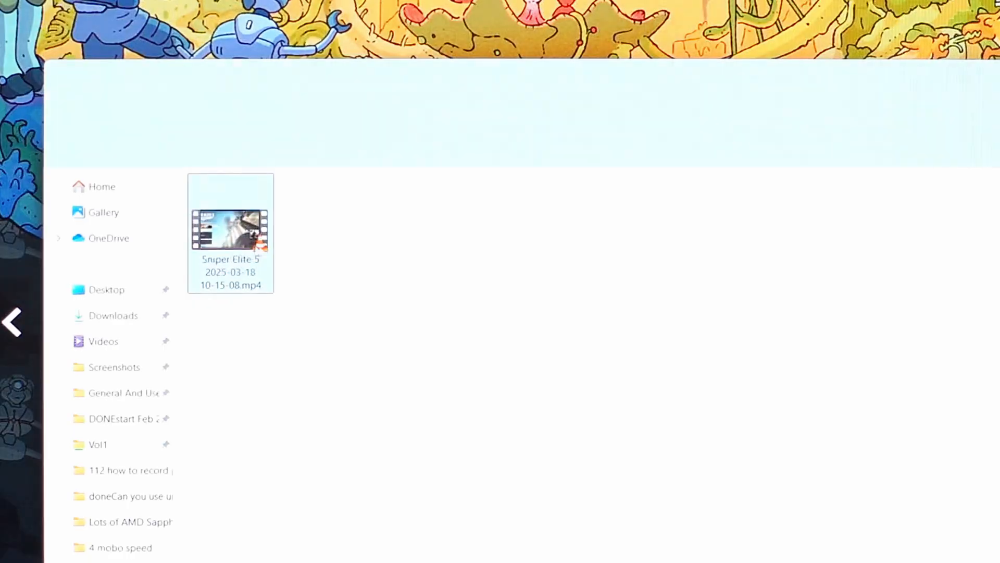
pyautogui.doubleClick(230, 232)
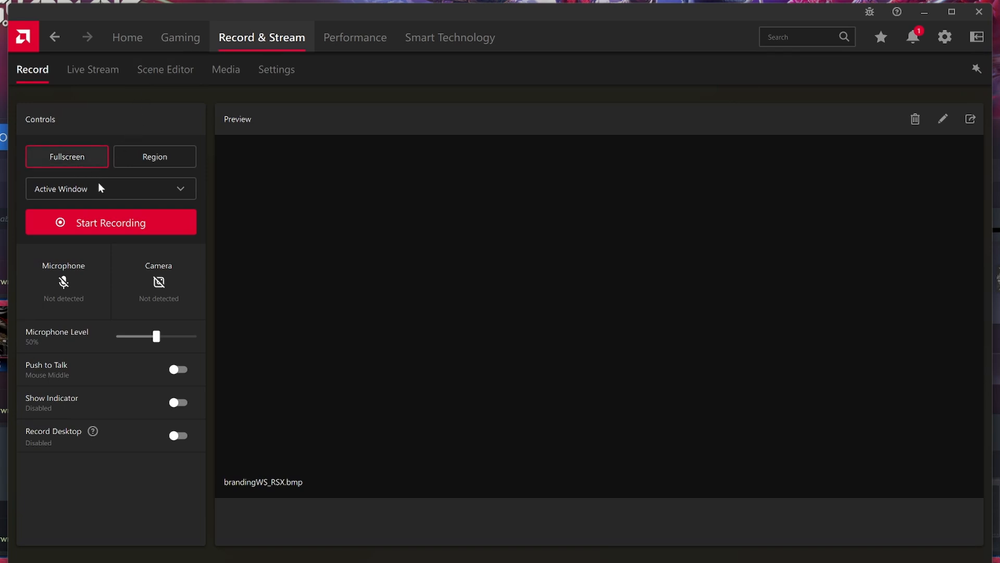
pyautogui.moveTo(51, 419)
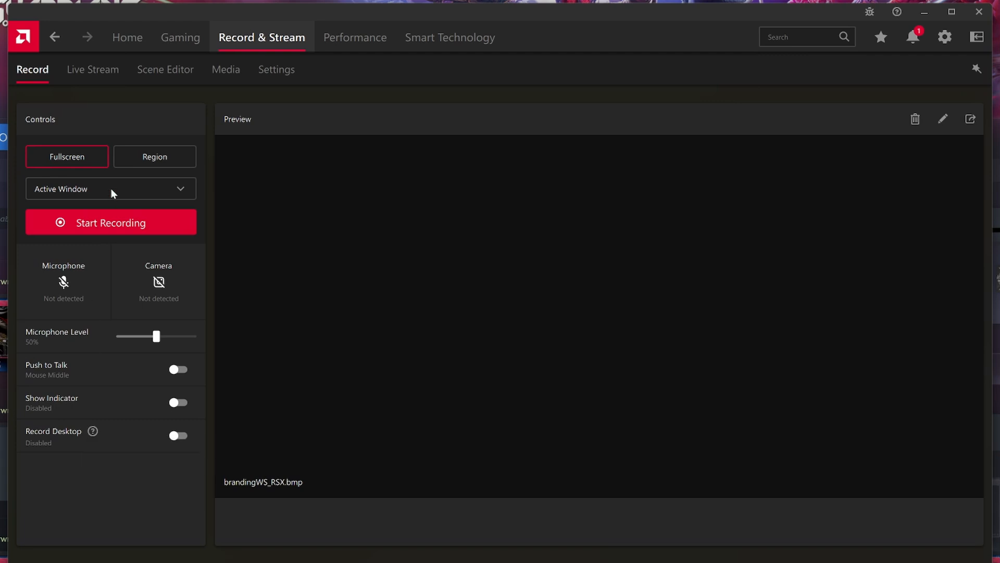
# Step: Enable Capture & Stream with desktop recording and make a brief recording
pyautogui.click(110, 188)
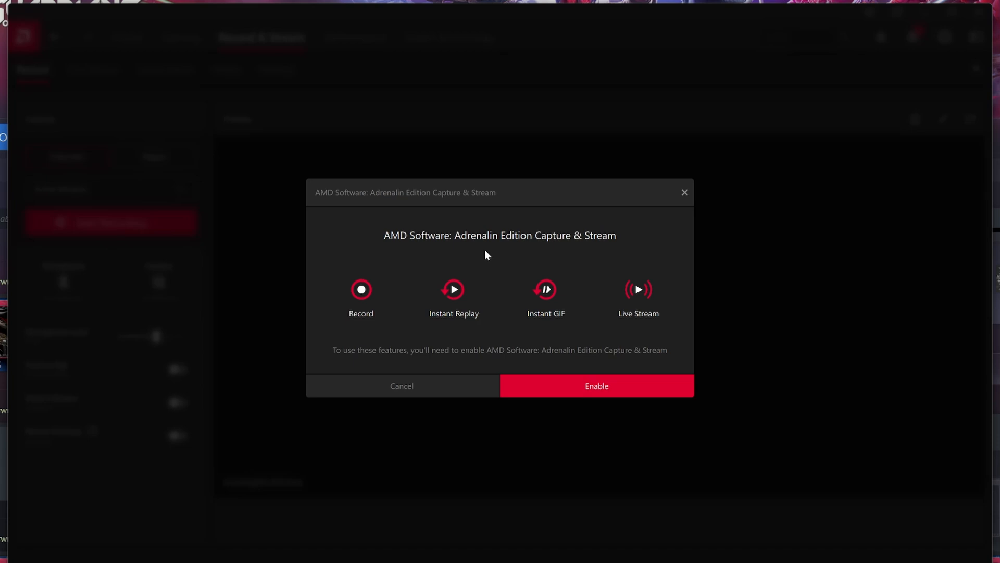
pyautogui.moveTo(605, 387)
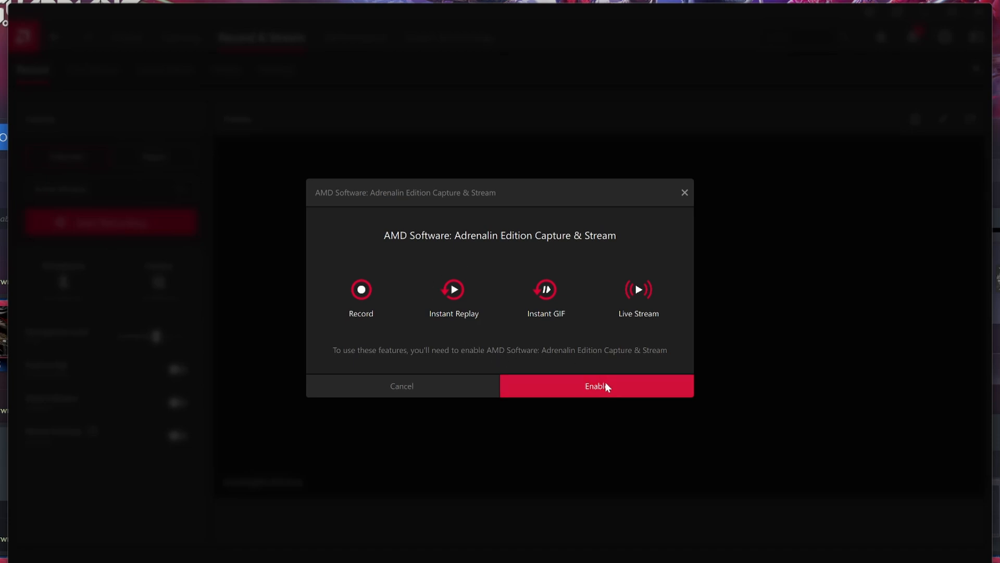
pyautogui.click(595, 386)
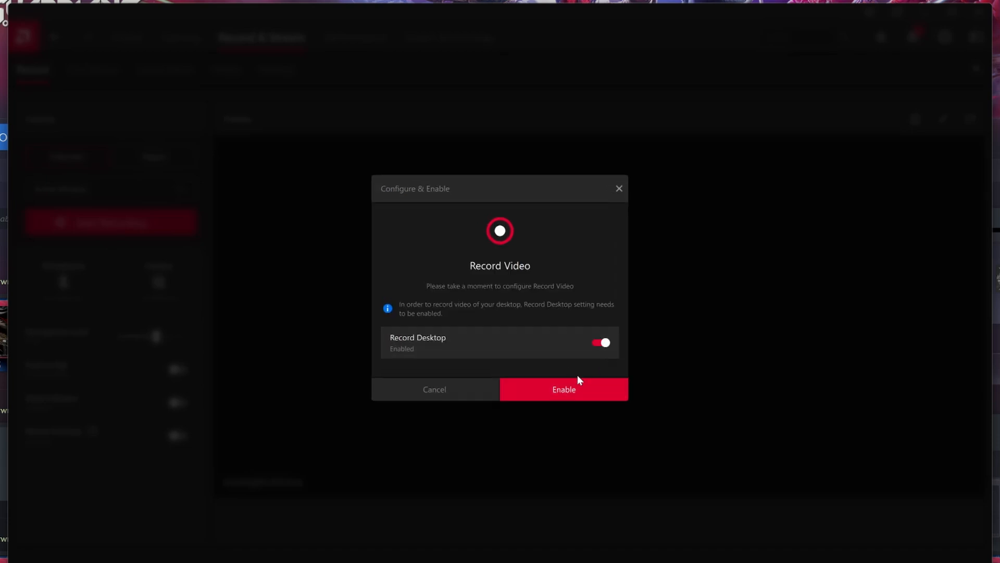
pyautogui.click(563, 389)
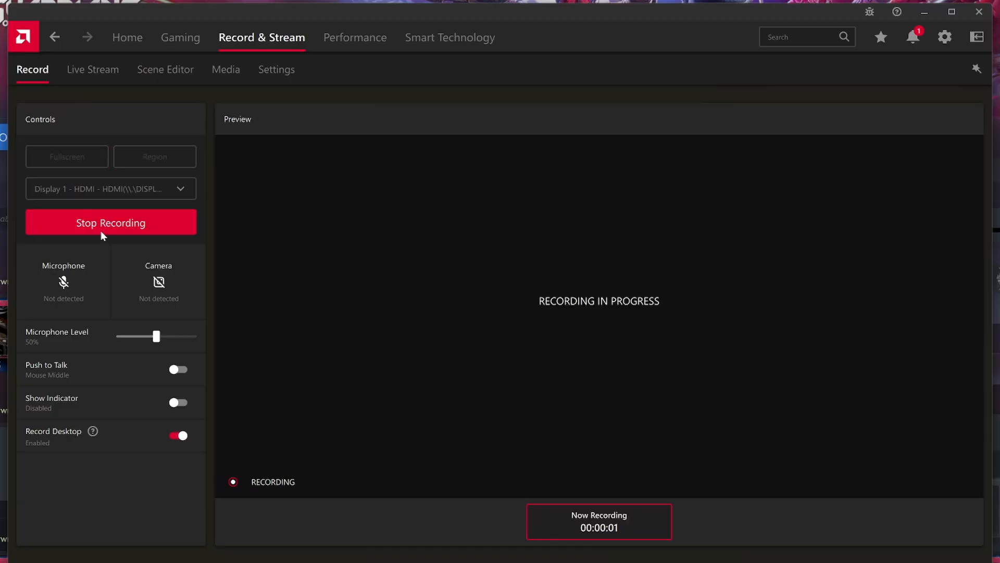
pyautogui.click(111, 223)
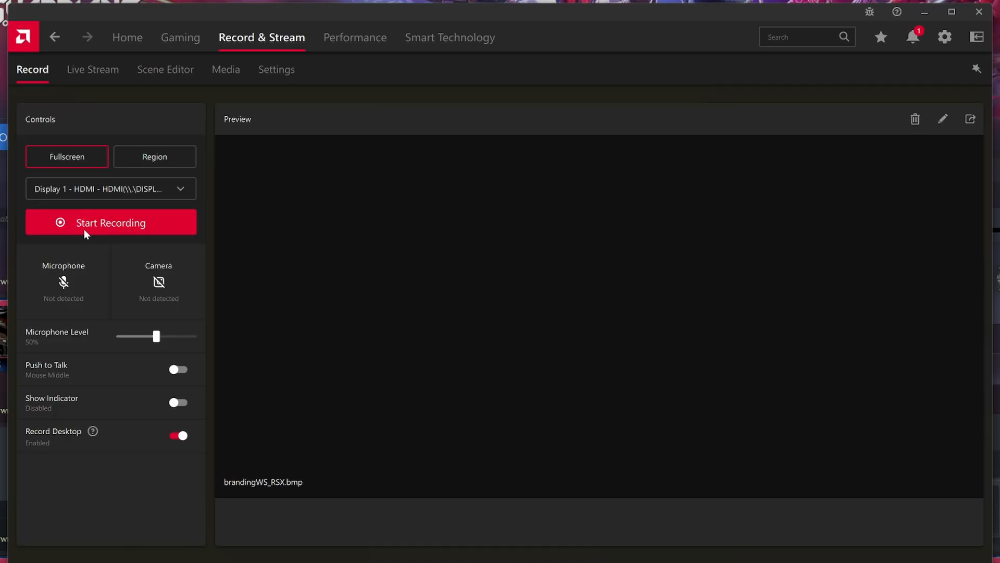
# Step: Keep Display 1 as the capture source and open the recording in the media editor
pyautogui.click(110, 188)
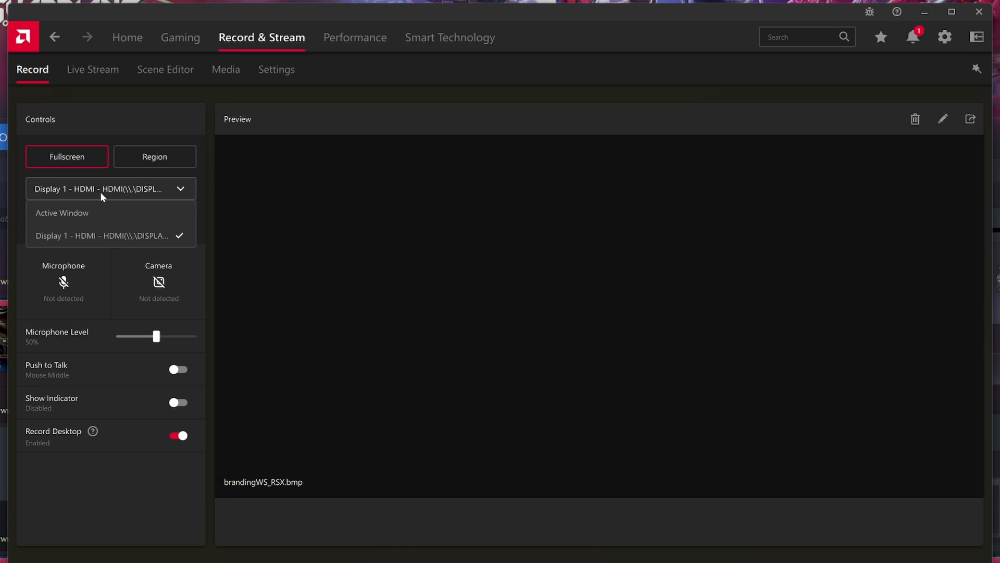
pyautogui.click(102, 235)
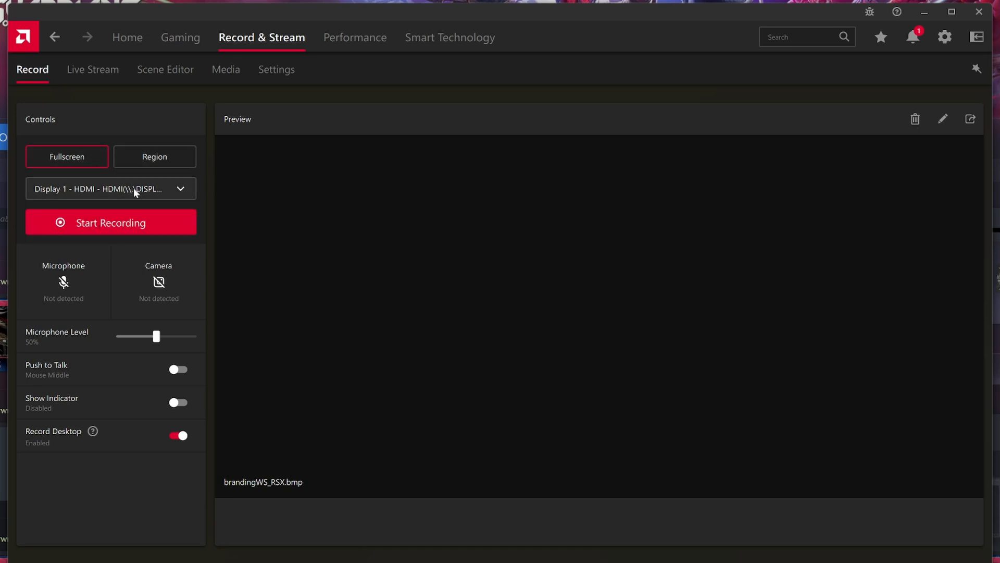
pyautogui.click(943, 119)
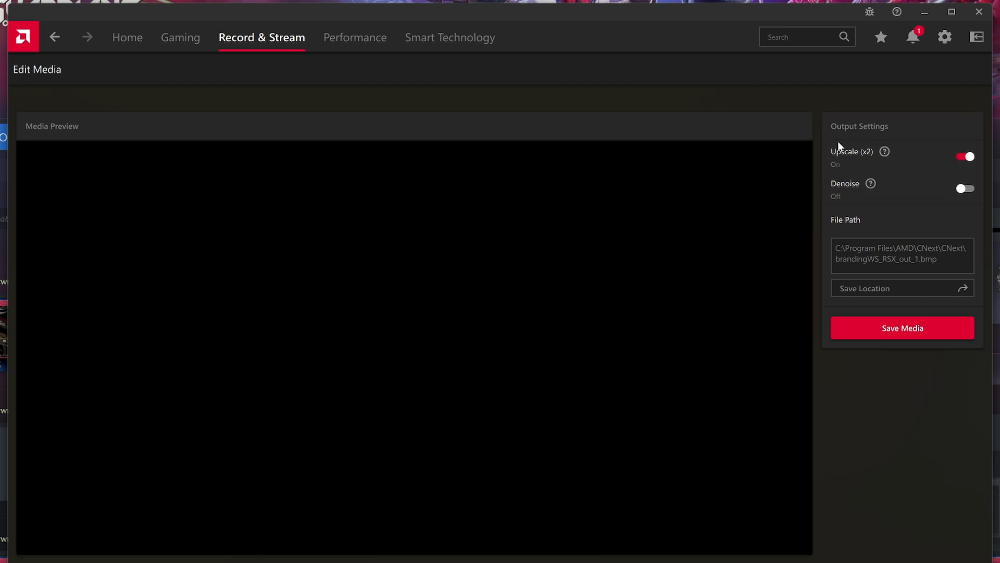
pyautogui.moveTo(885, 151)
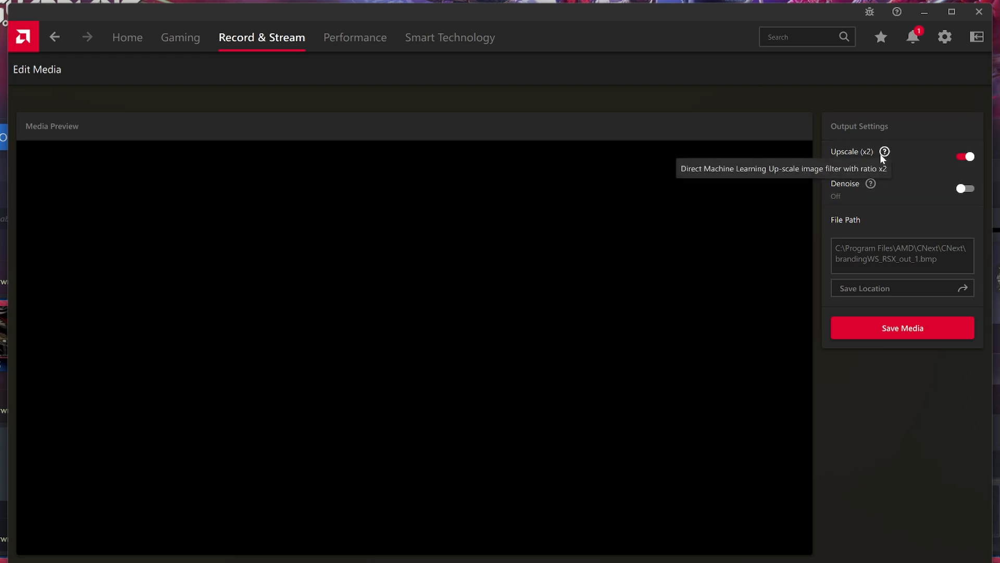
pyautogui.moveTo(870, 190)
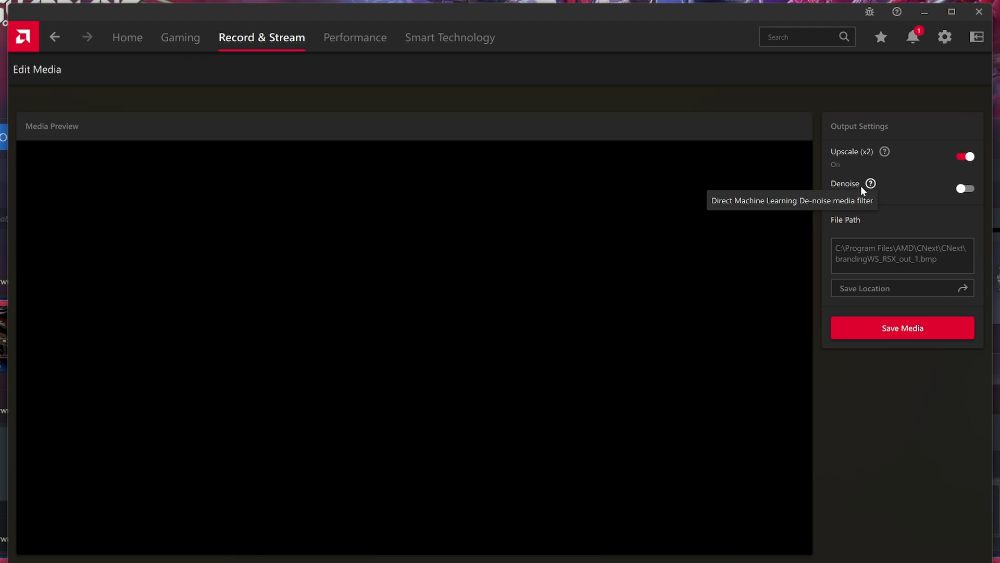
# Step: Switch from Edit Media to the Scene Editor to see the Default scene's elements
pyautogui.click(165, 70)
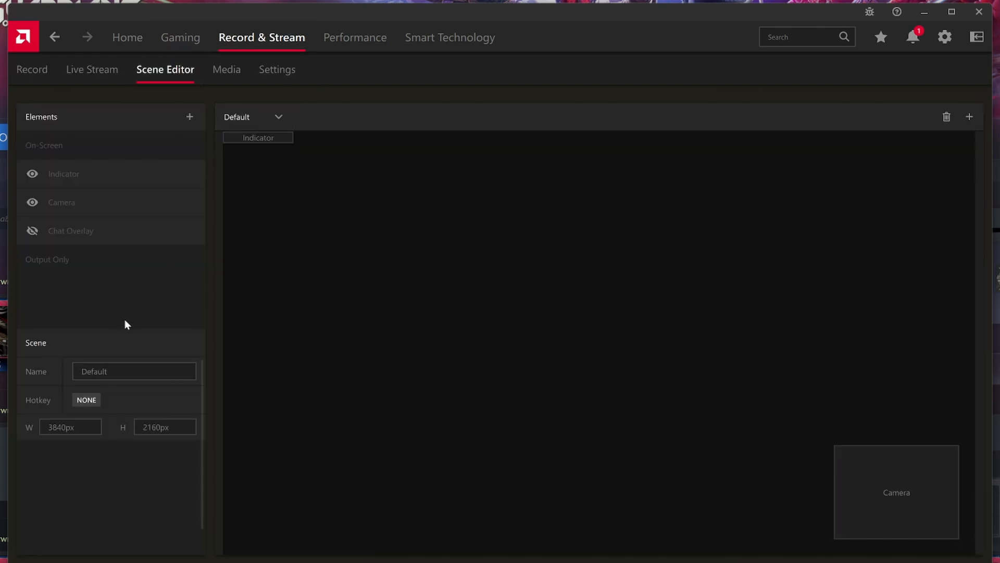
pyautogui.moveTo(227, 69)
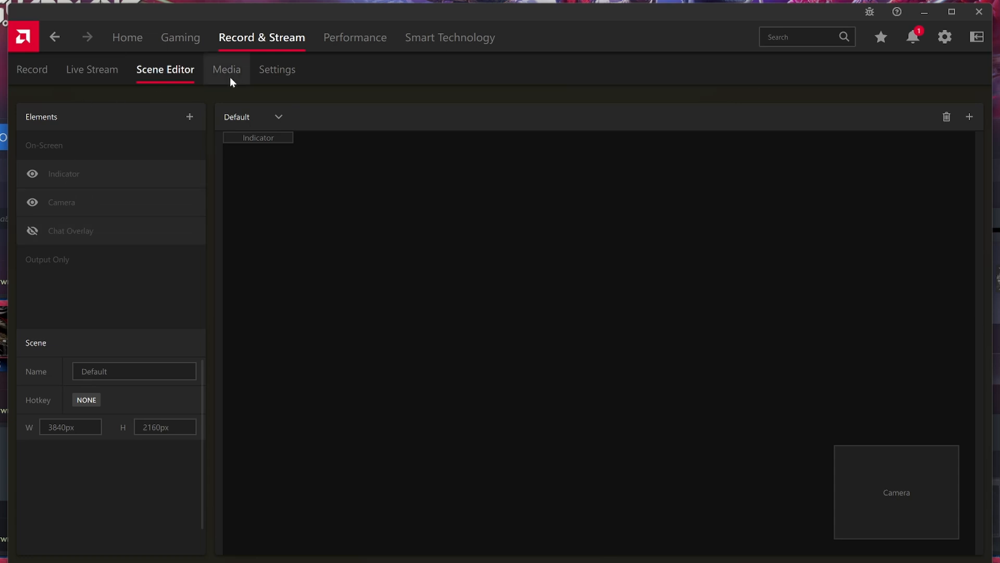
# Step: In Record & Stream settings, pick a recording resolution from the Recording Resolution dropdown
pyautogui.click(276, 69)
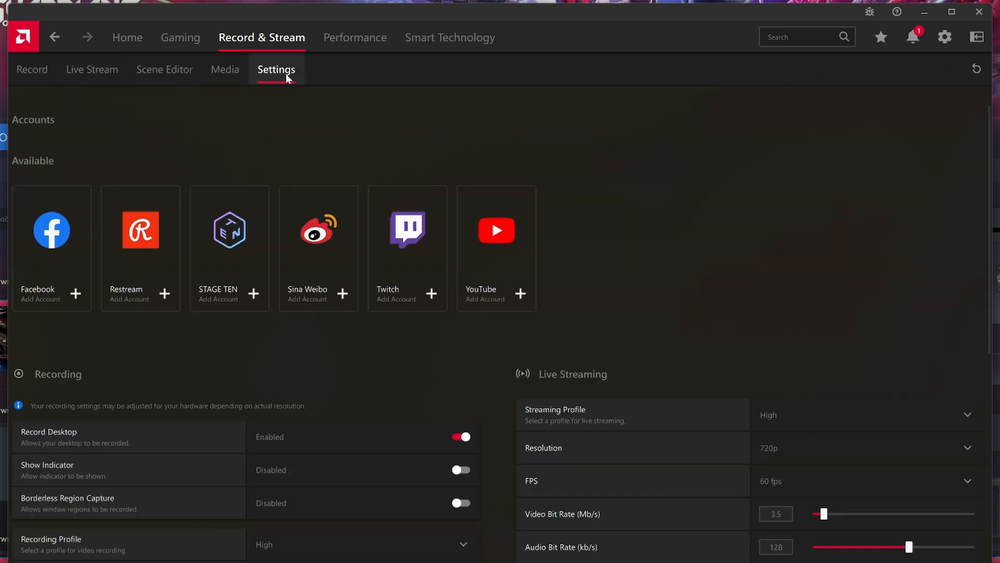
pyautogui.scroll(-3)
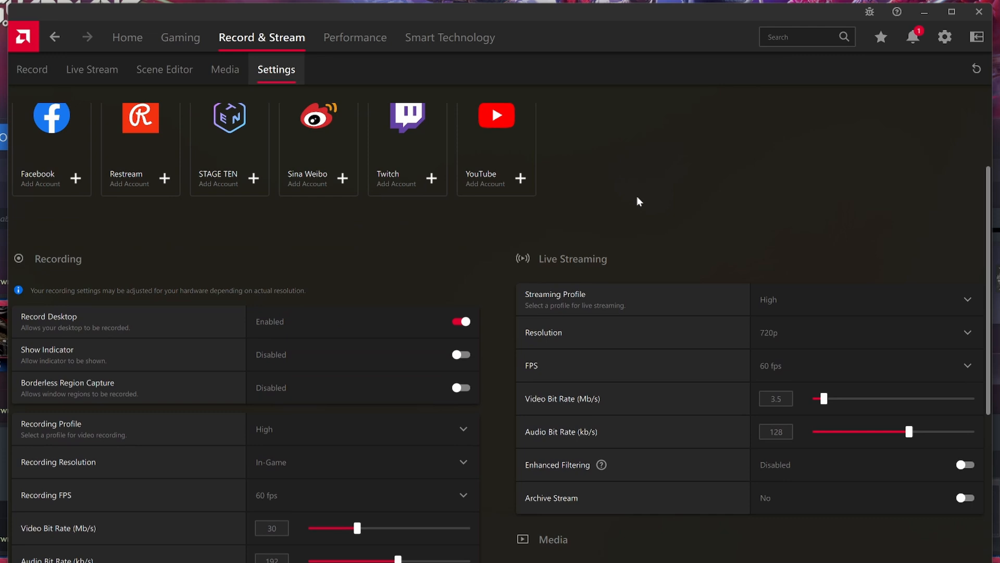
pyautogui.scroll(-3)
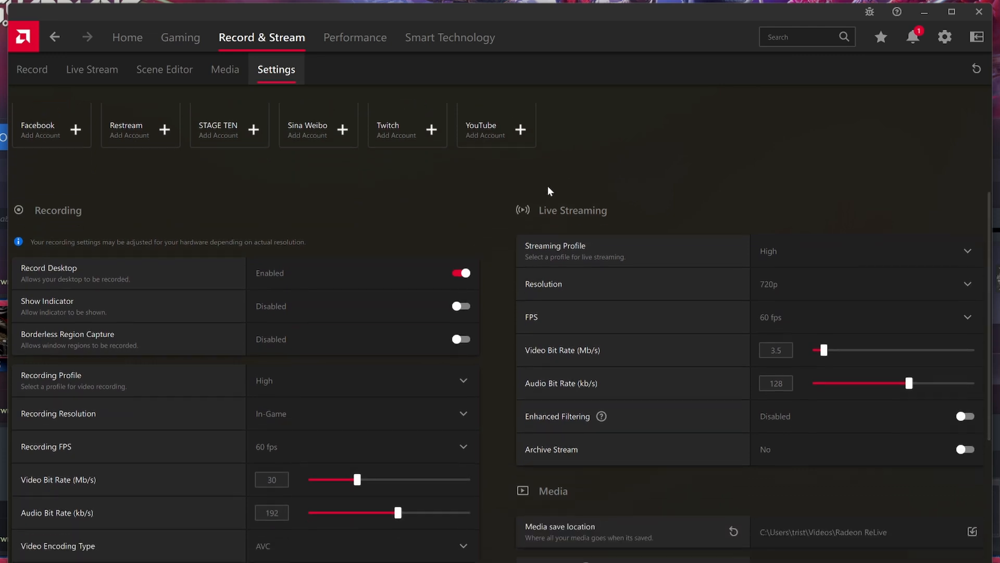
pyautogui.scroll(-3)
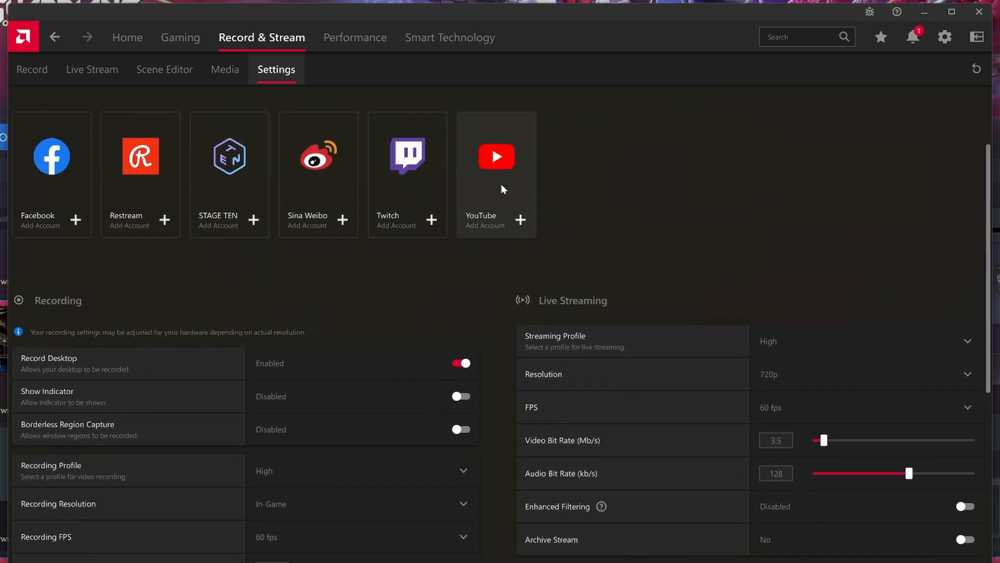
pyautogui.scroll(-3)
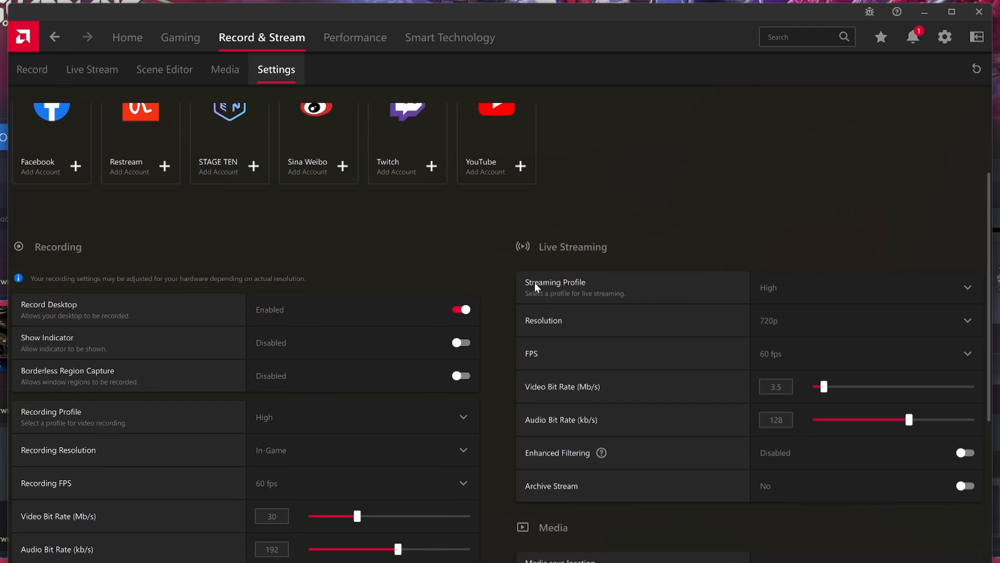
pyautogui.scroll(-3)
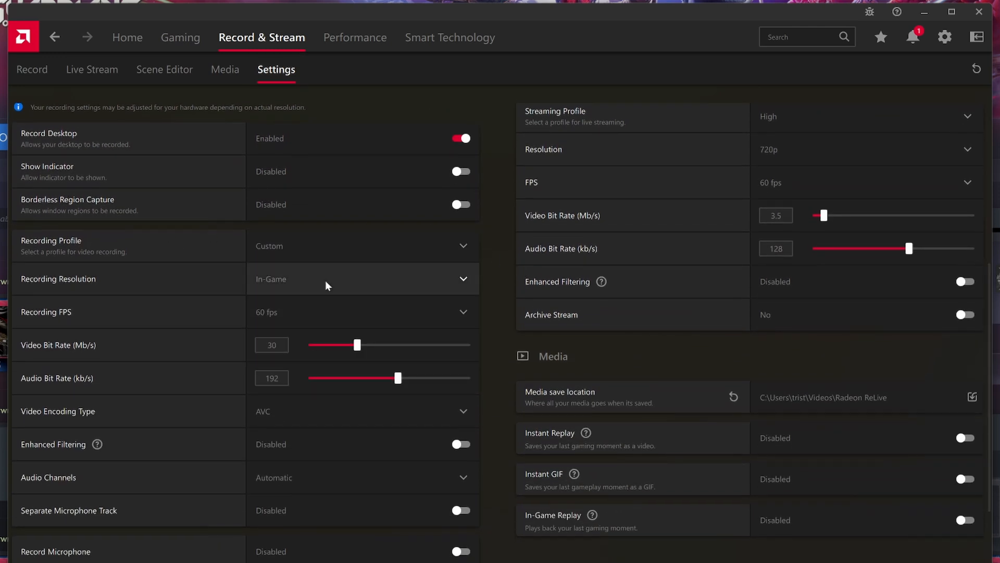
pyautogui.click(362, 279)
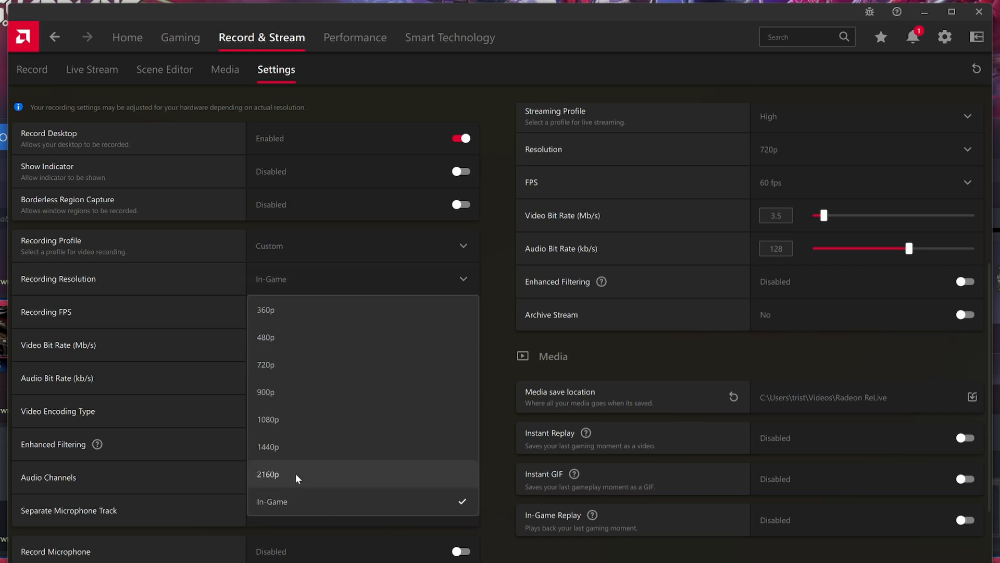
pyautogui.click(268, 473)
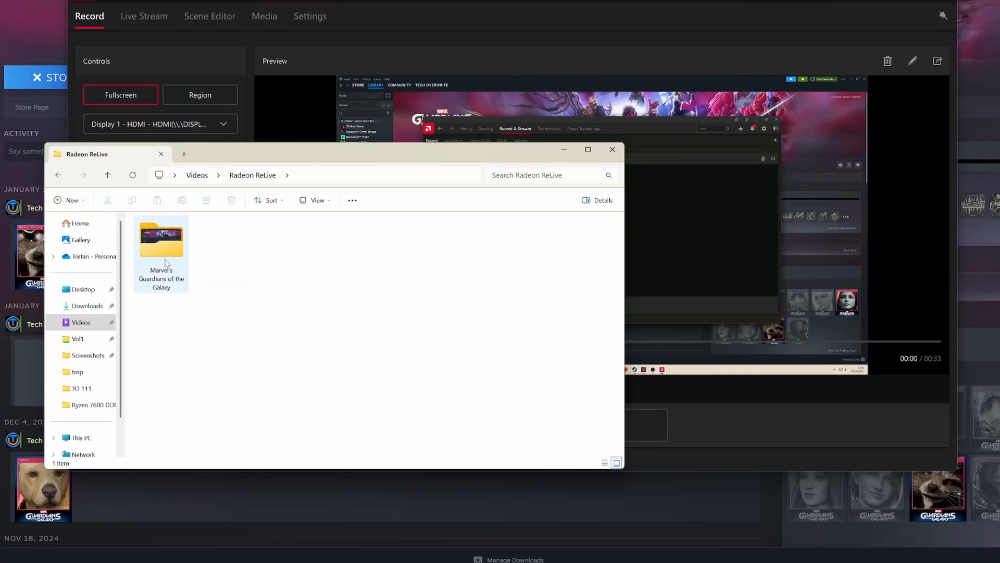
# Step: Open the Marvel's Guardians of the Galaxy folder inside Videos > Radeon ReLive
pyautogui.doubleClick(160, 249)
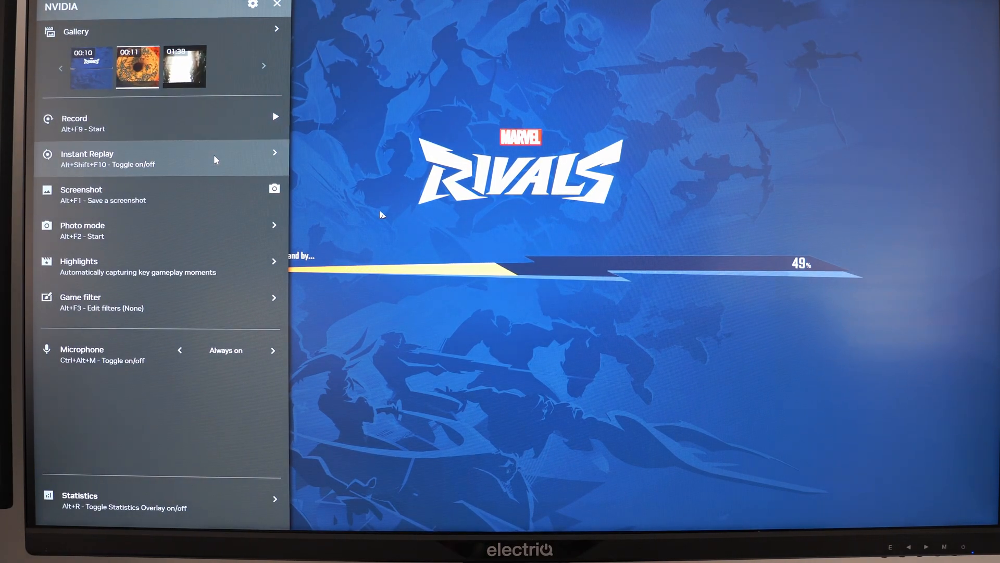
pyautogui.moveTo(180, 122)
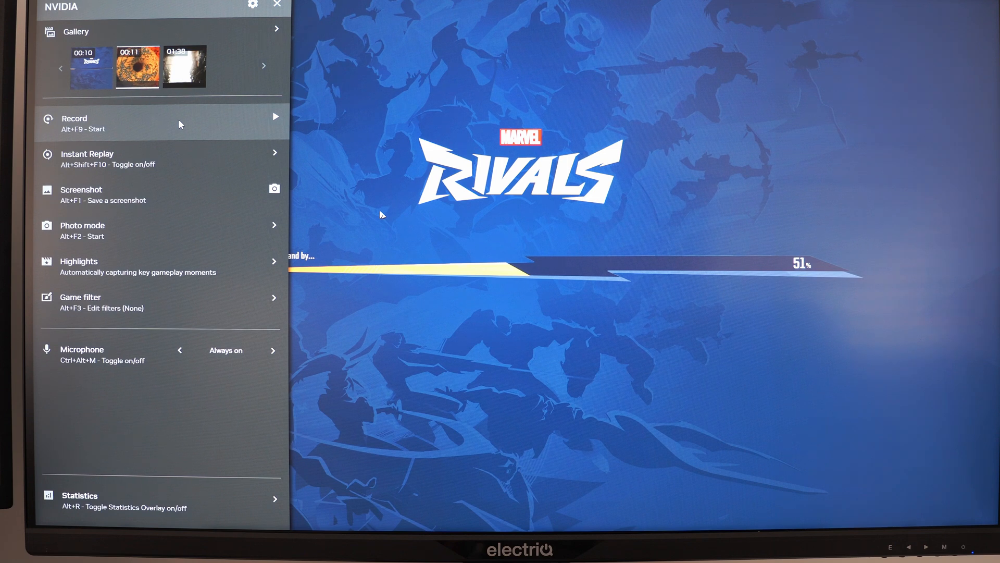
pyautogui.moveTo(212, 132)
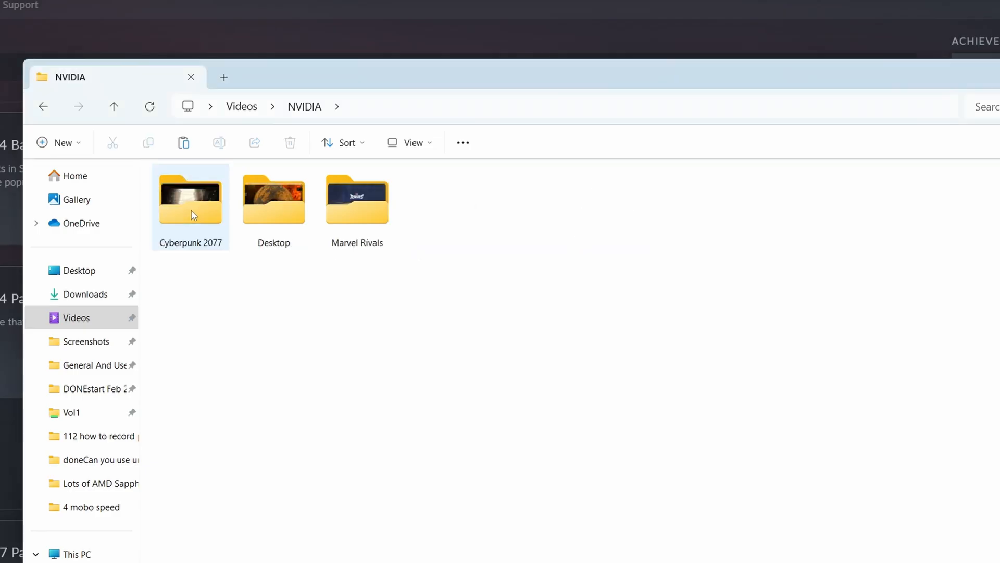
# Step: Open the Marvel Rivals NVIDIA recordings folder, then the overlay's capture settings
pyautogui.doubleClick(358, 199)
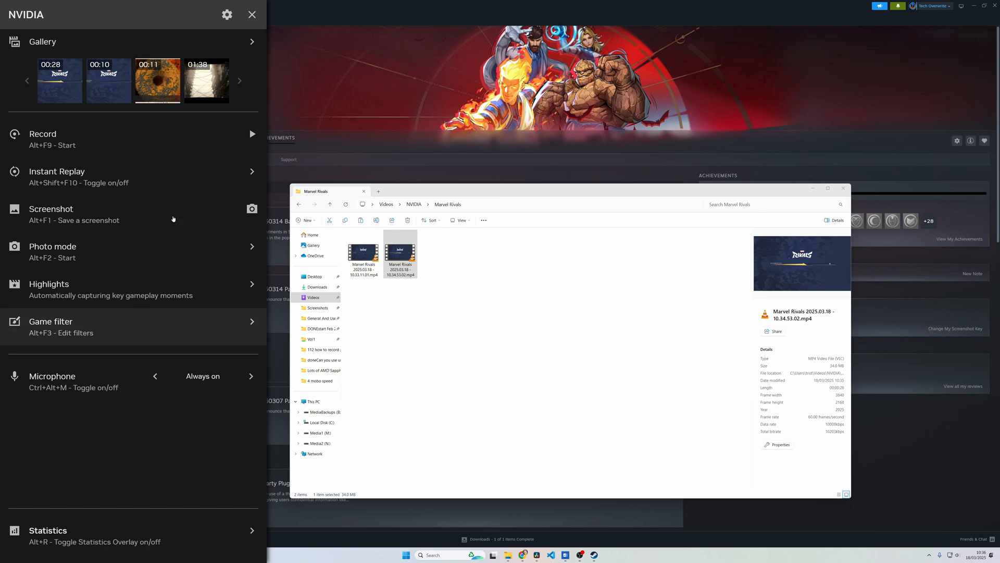
pyautogui.click(227, 15)
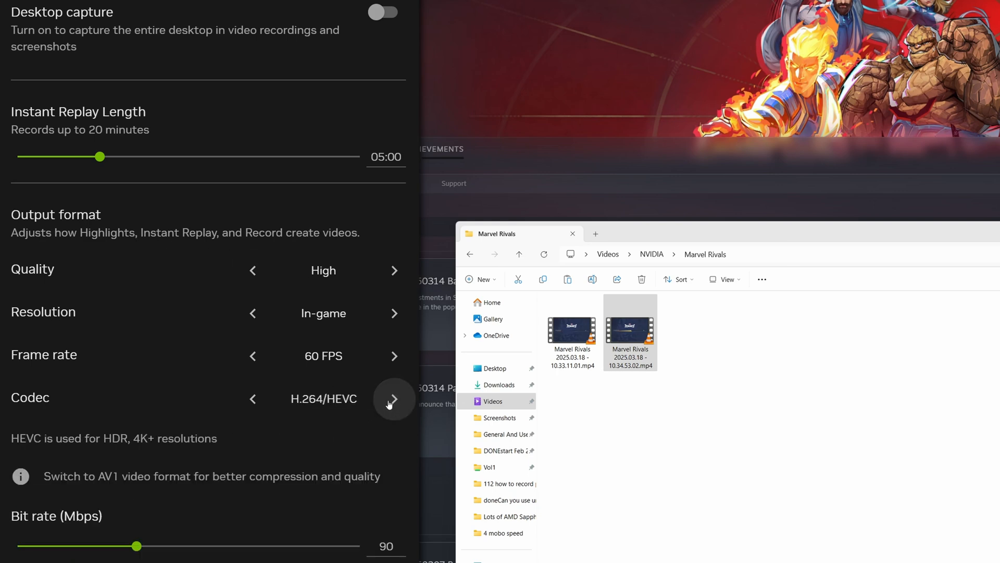
# Step: Change the NVIDIA overlay's output codec to AV1
pyautogui.click(393, 398)
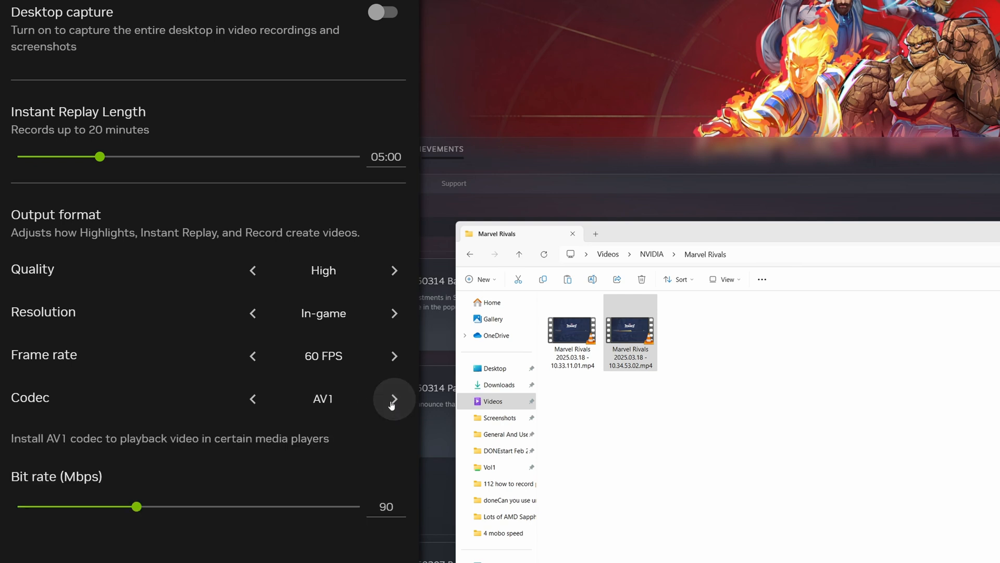
pyautogui.moveTo(136, 506); pyautogui.dragTo(116, 506)
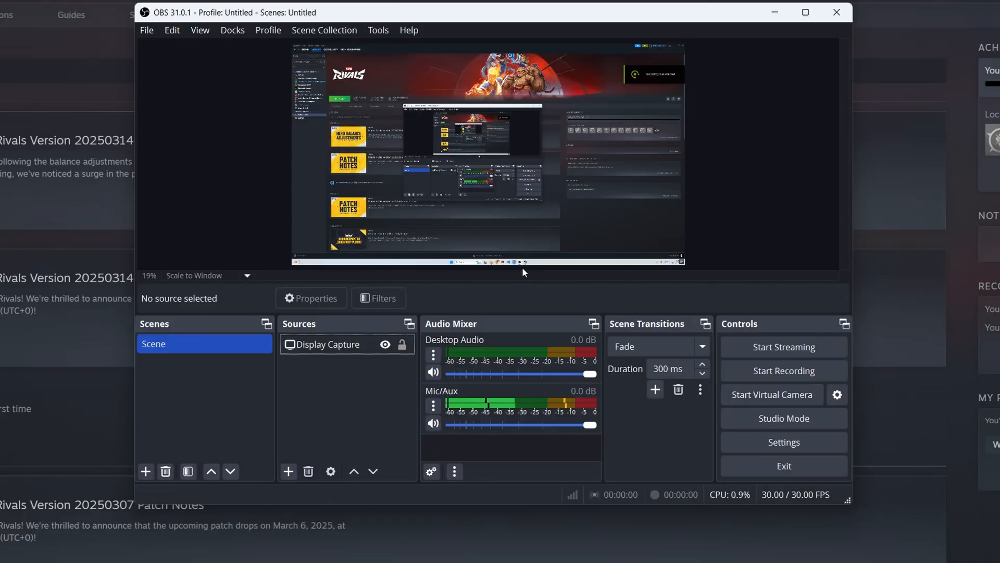
pyautogui.moveTo(318, 432)
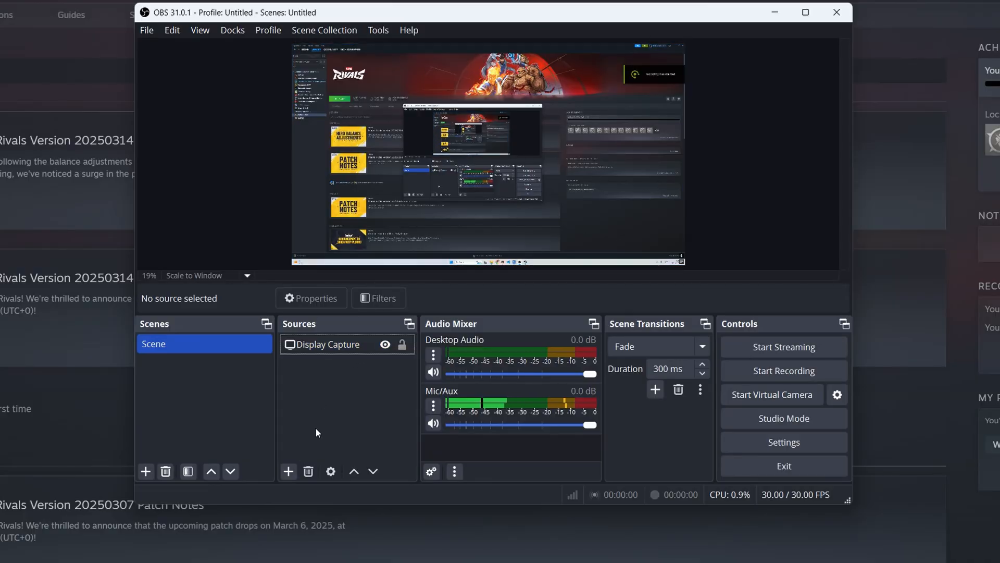
# Step: Add a Game Capture source above Display Capture and make Display Capture visible again
pyautogui.click(287, 471)
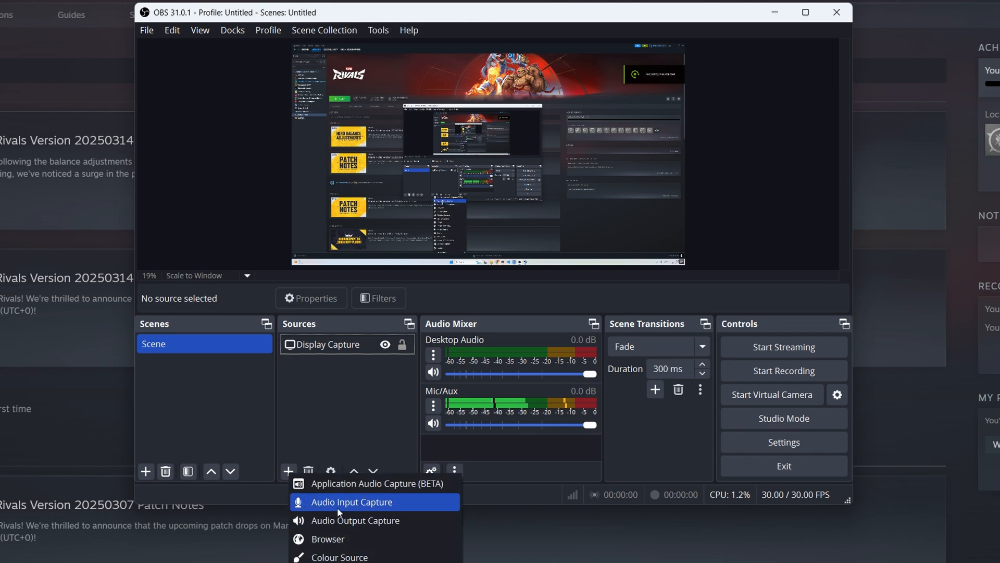
pyautogui.moveTo(340, 557)
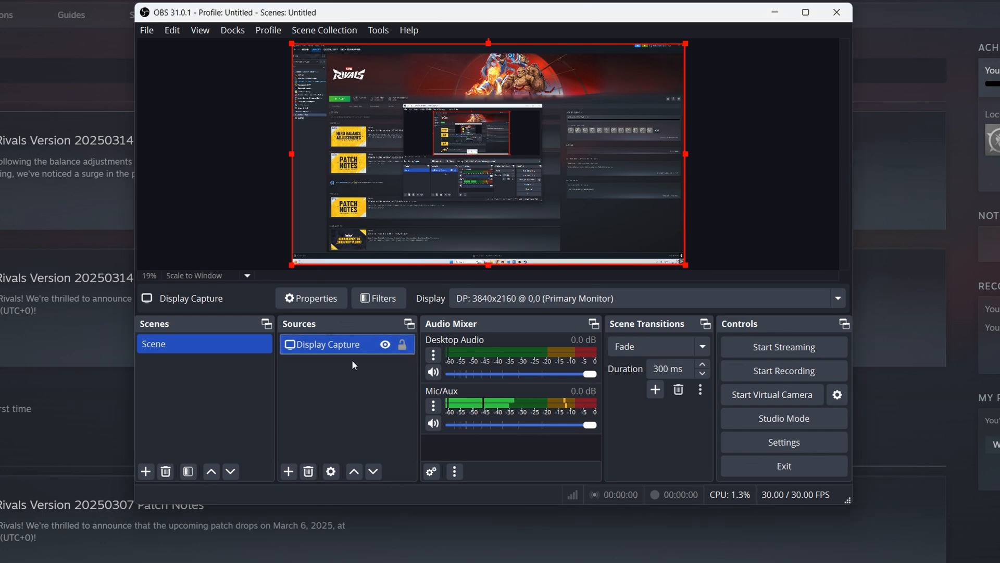
pyautogui.click(287, 471)
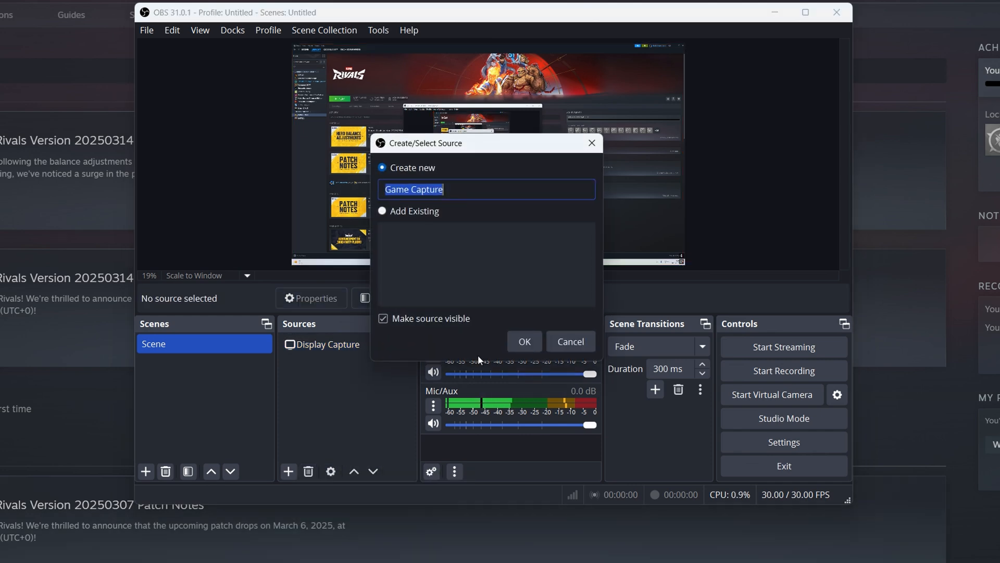
pyautogui.click(523, 341)
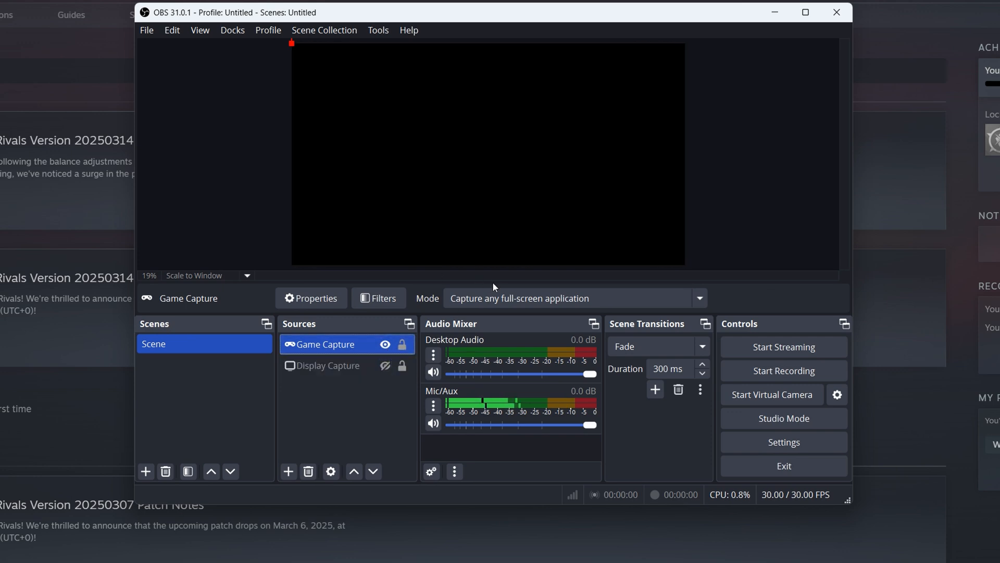
pyautogui.click(322, 366)
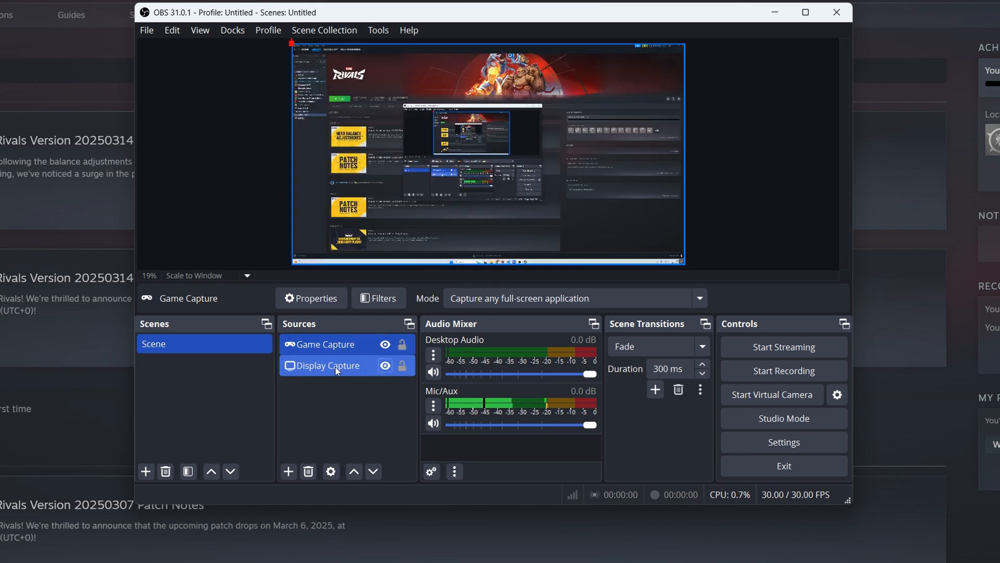
pyautogui.click(783, 441)
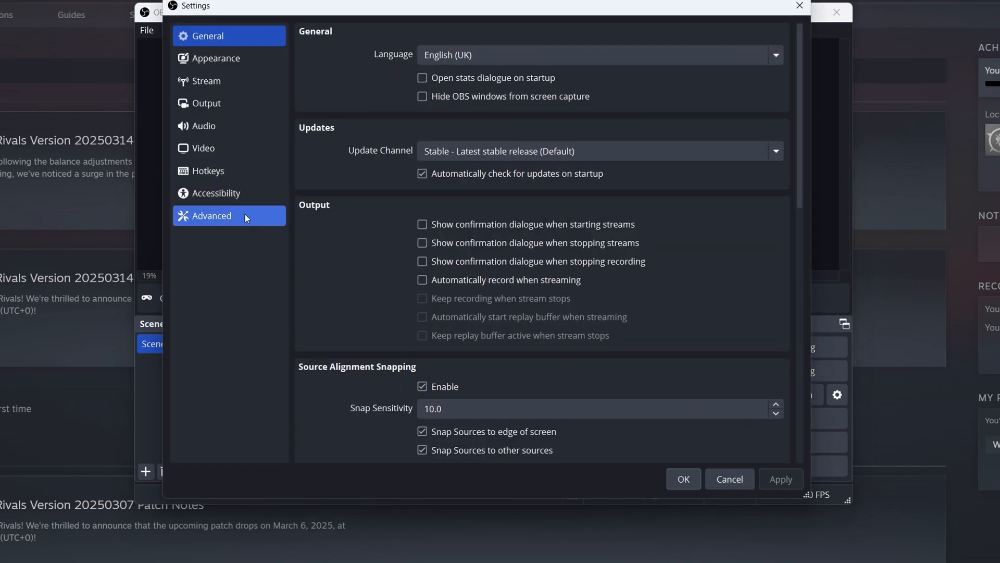
# Step: Keep the 3840x2160 output resolution, then review the Audio and Output settings pages
pyautogui.click(228, 102)
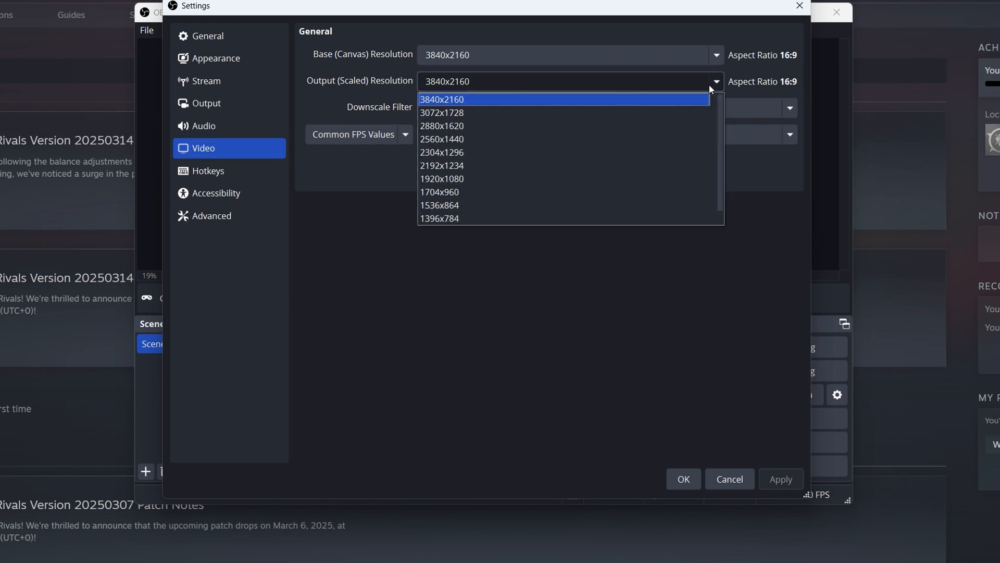
pyautogui.click(442, 139)
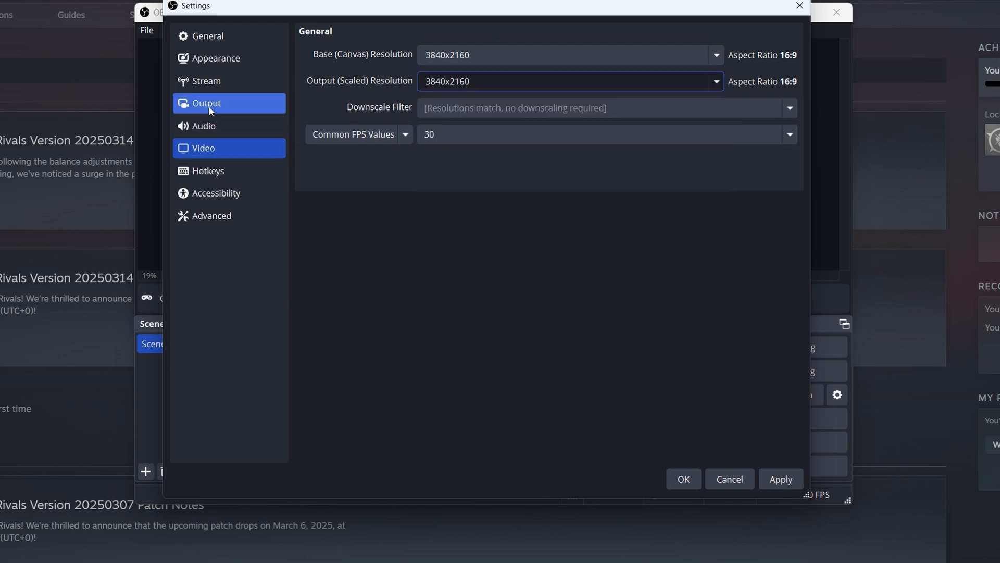
pyautogui.click(205, 126)
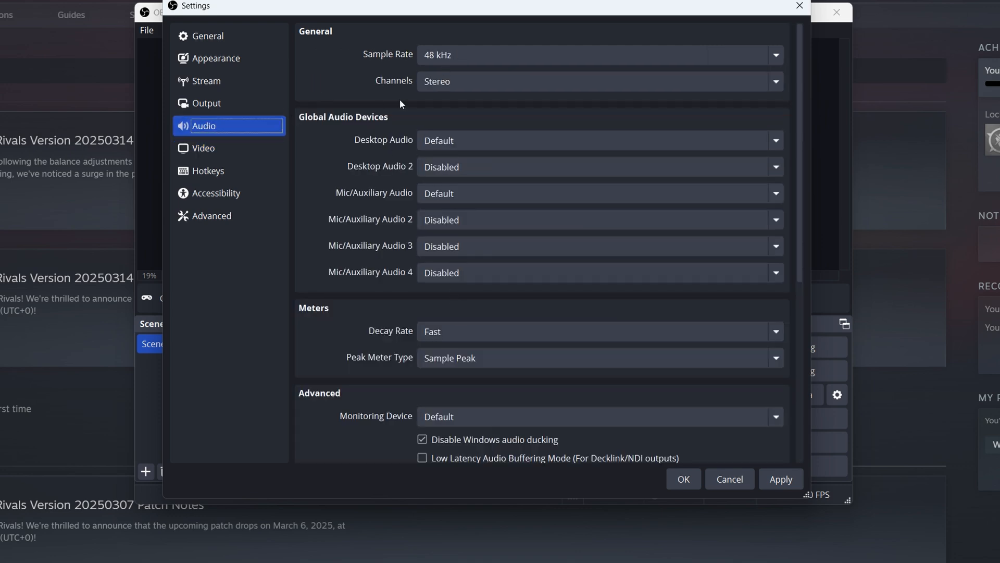
pyautogui.click(206, 103)
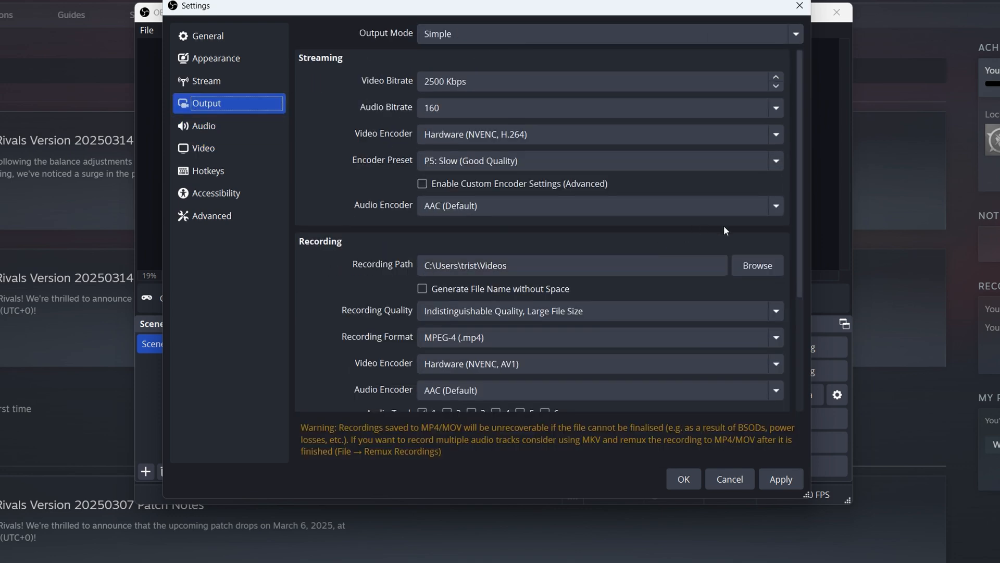
# Step: Try the NVENC AV1 and AMD HEVC recording encoders, keep NVENC AV1, and close Settings
pyautogui.scroll(-3)
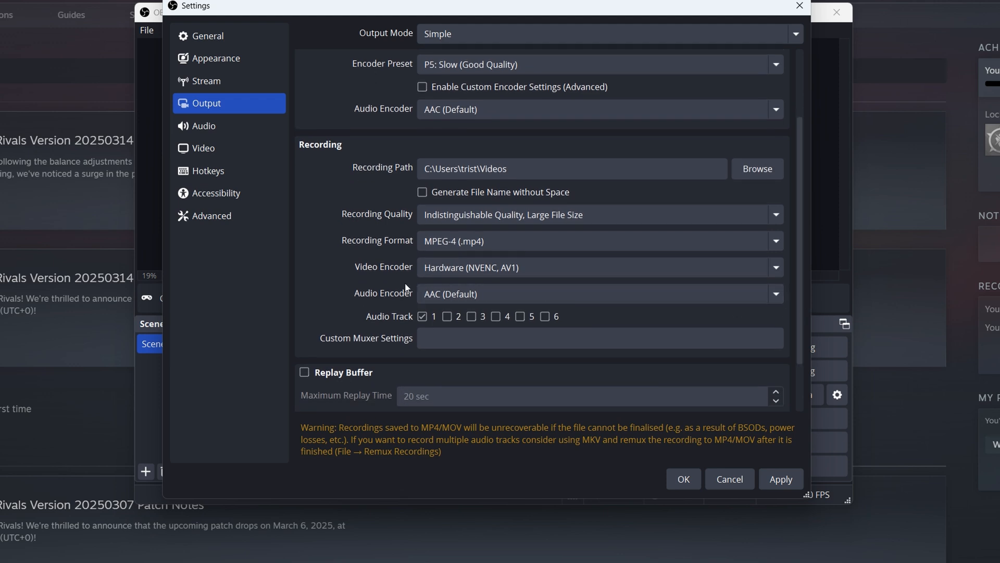
pyautogui.click(599, 267)
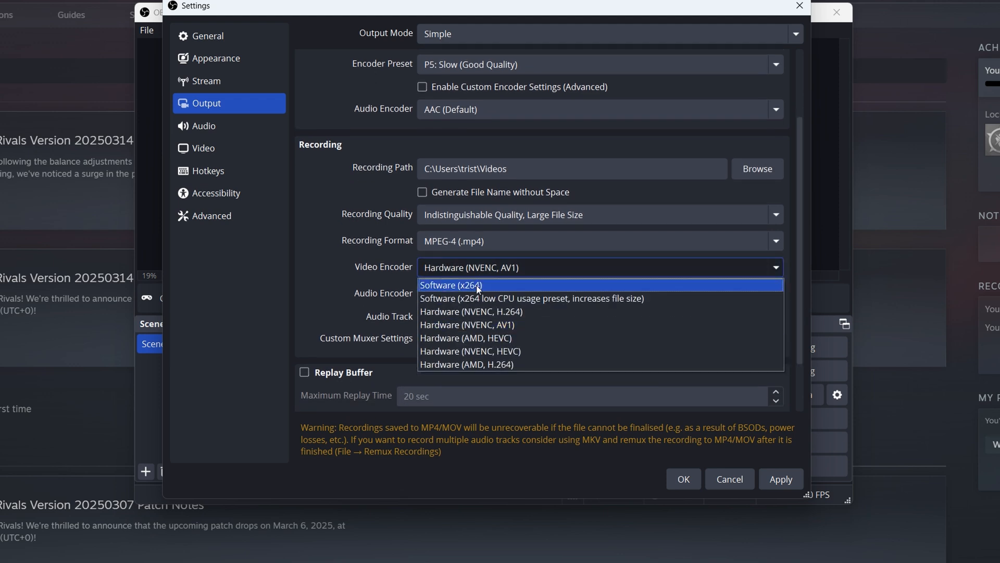
pyautogui.moveTo(468, 325)
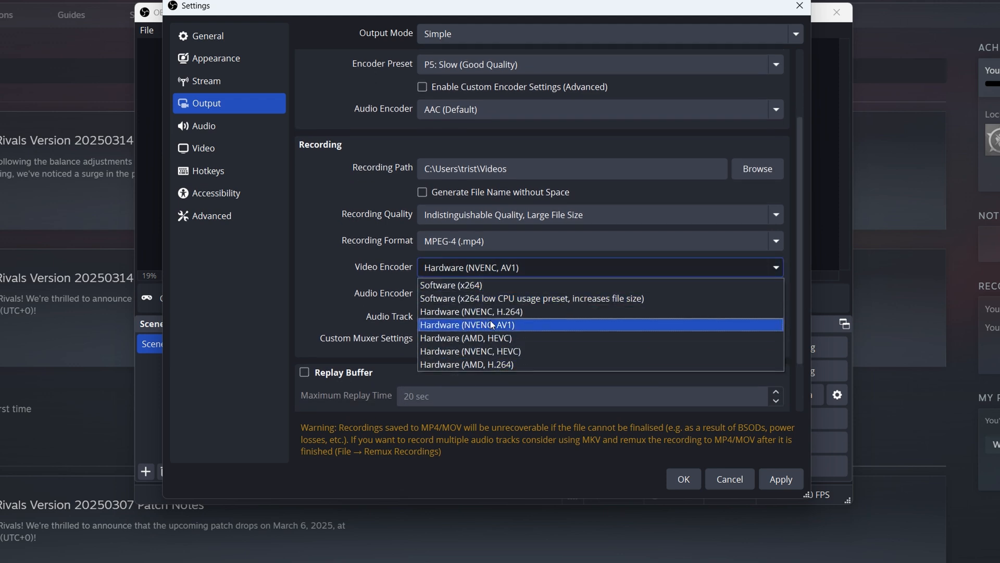
pyautogui.click(531, 298)
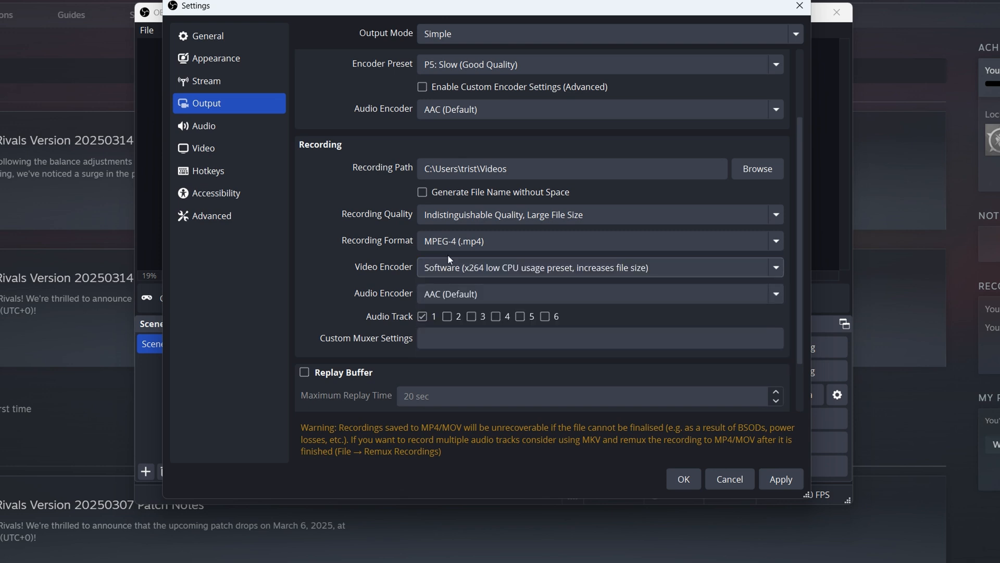
pyautogui.click(599, 267)
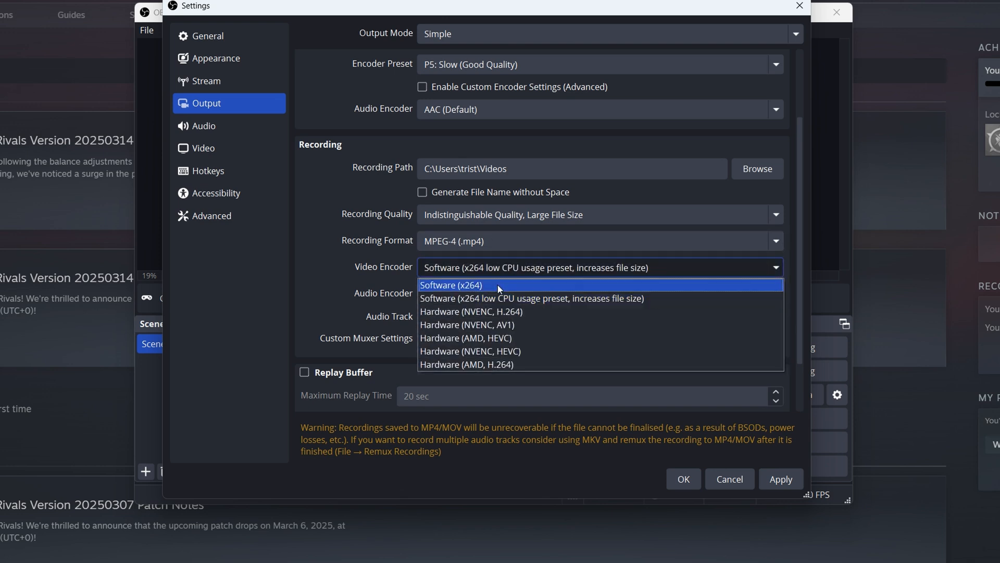
pyautogui.click(467, 324)
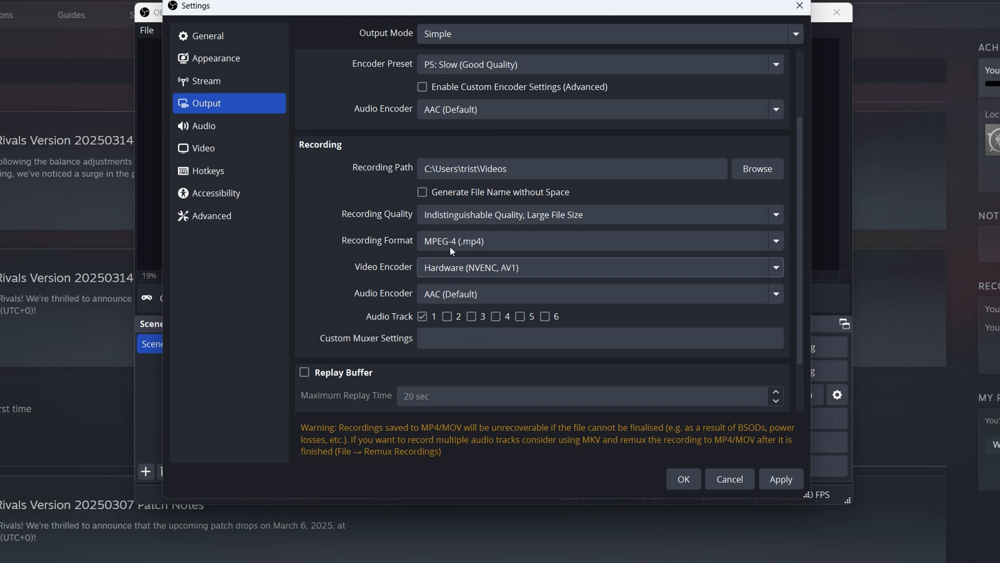
pyautogui.click(599, 266)
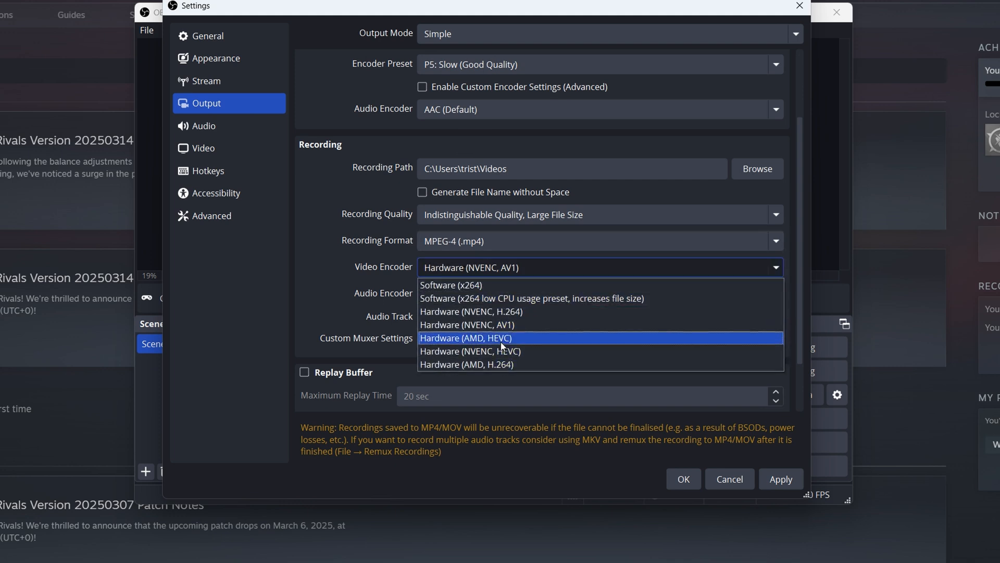
pyautogui.click(465, 337)
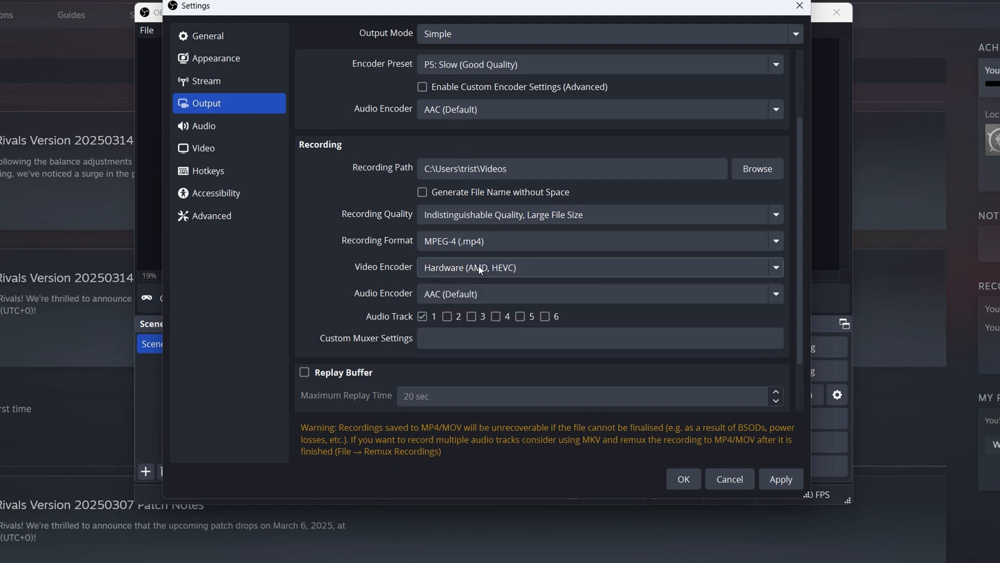
pyautogui.click(599, 267)
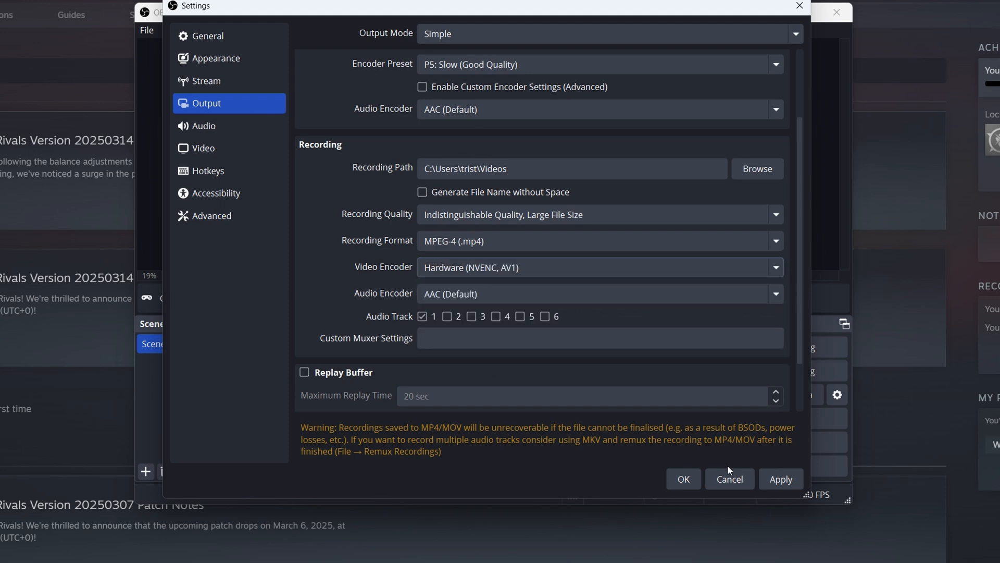
pyautogui.click(729, 480)
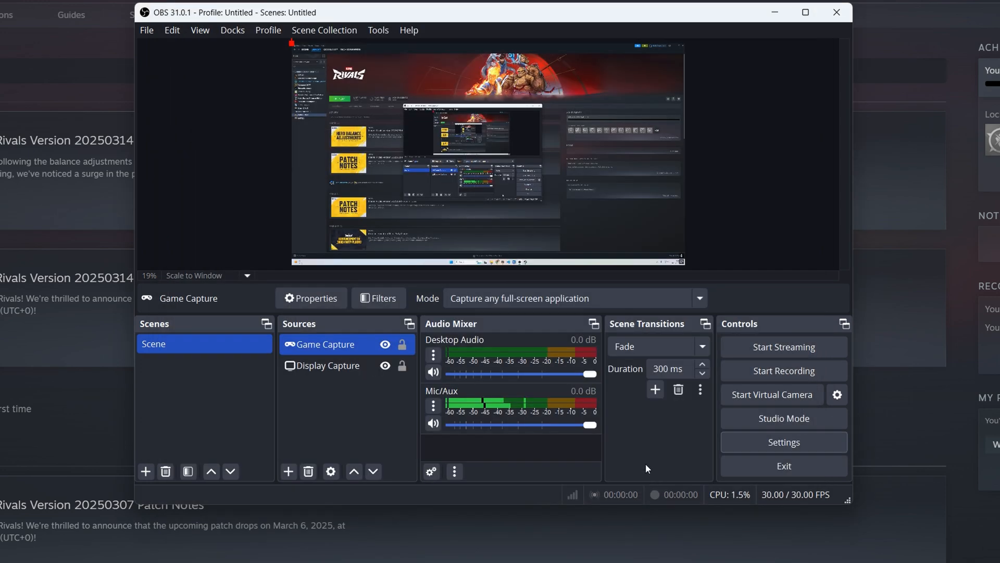
pyautogui.moveTo(790, 338)
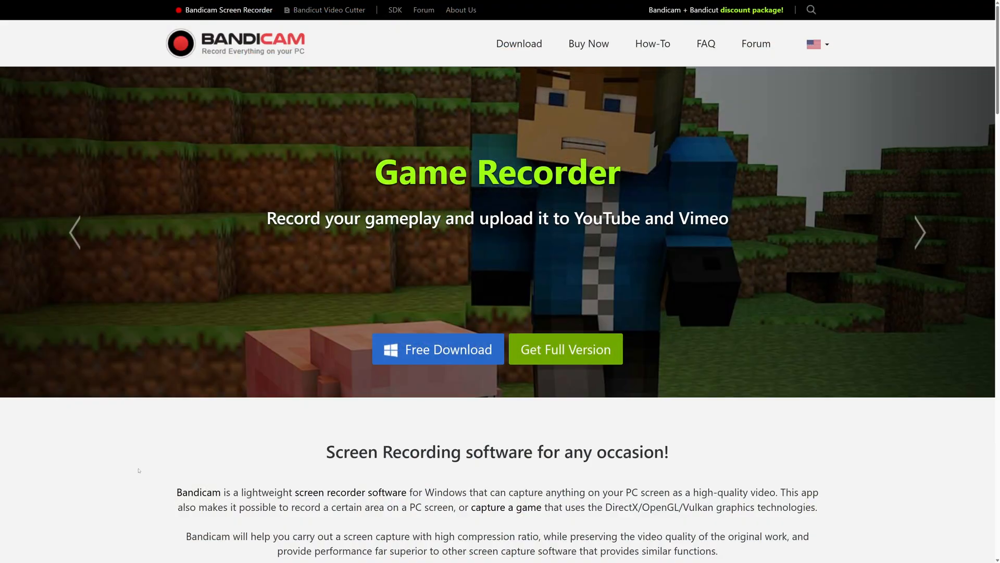
# Step: Scroll the Bandicam homepage and view the licence pricing page
pyautogui.scroll(-3)
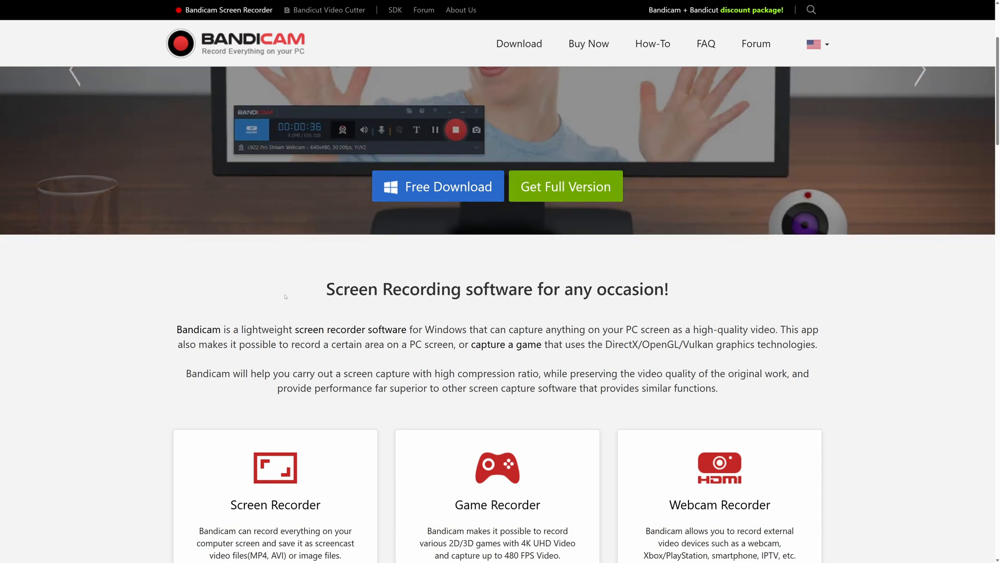
pyautogui.scroll(-3)
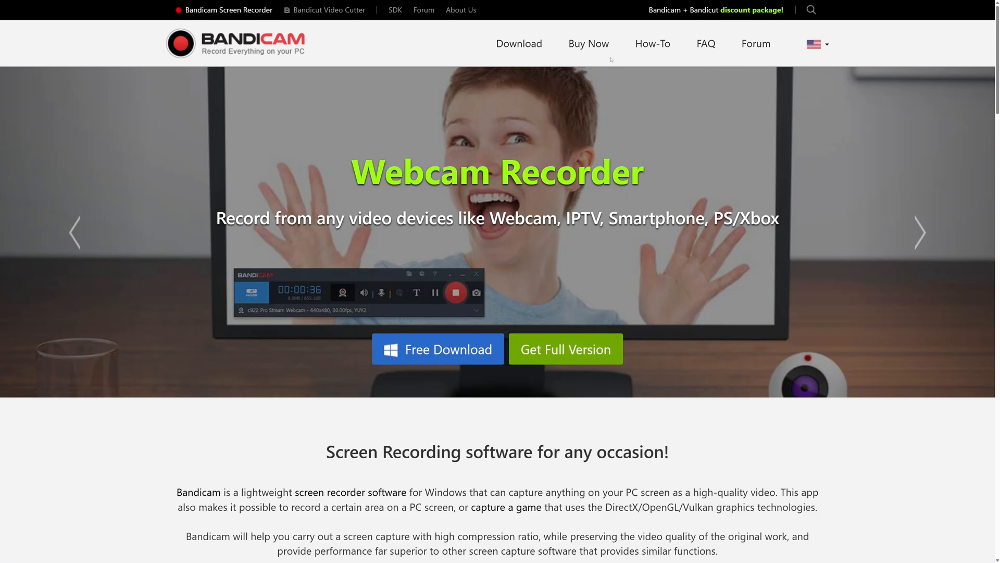
pyautogui.click(586, 44)
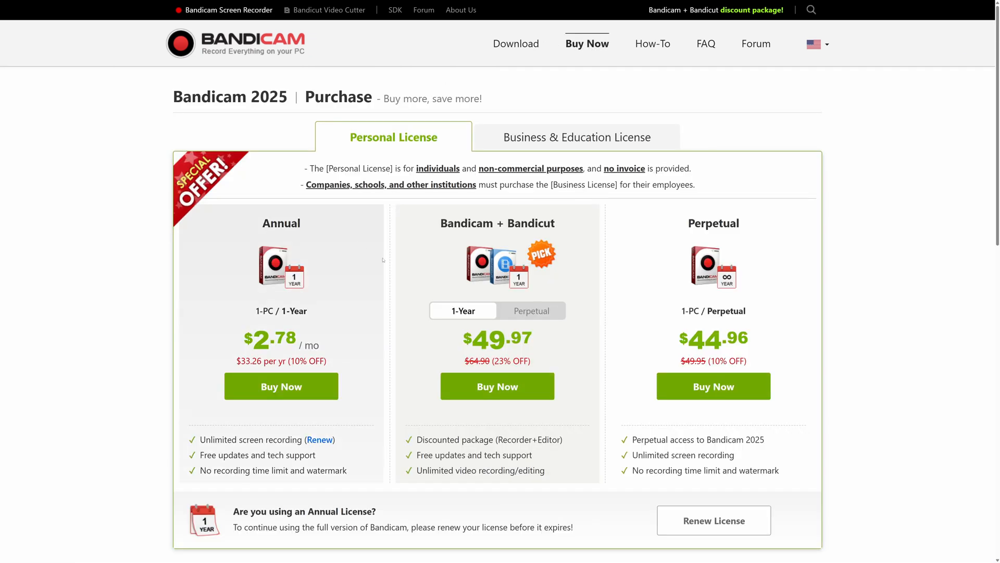
pyautogui.scroll(-3)
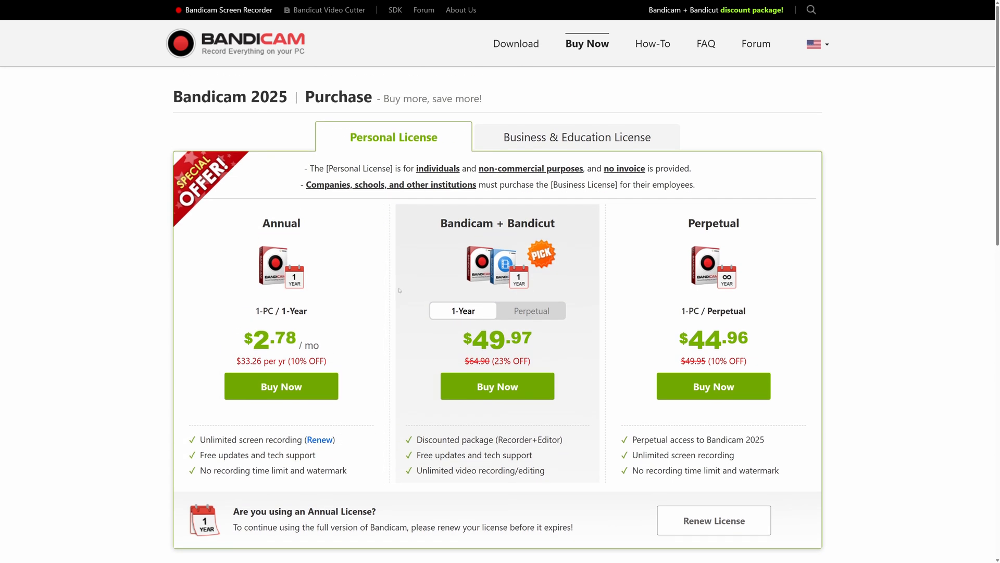
# Step: Read the Bandicam FAQ answer on free trial limitations
pyautogui.click(705, 44)
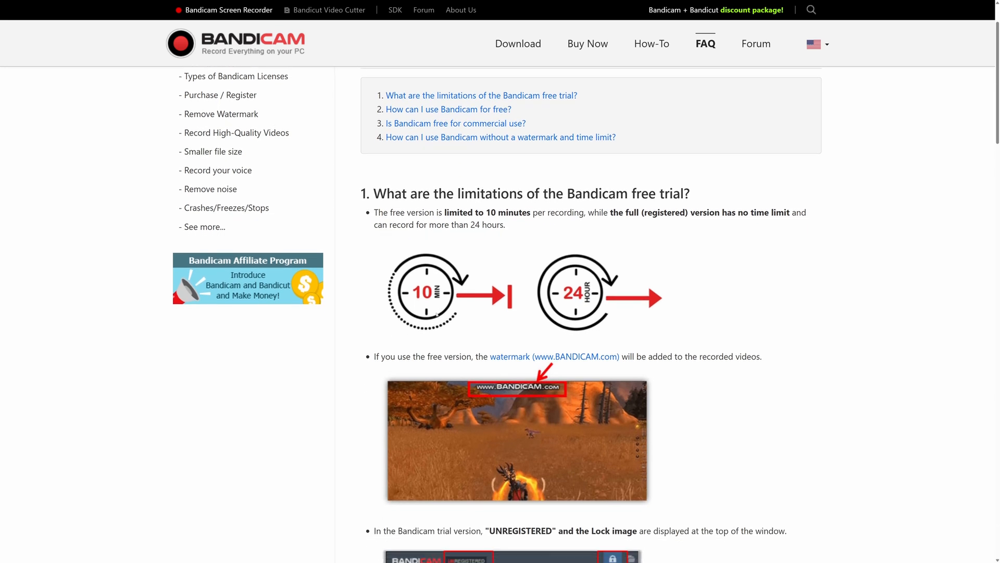
pyautogui.scroll(-3)
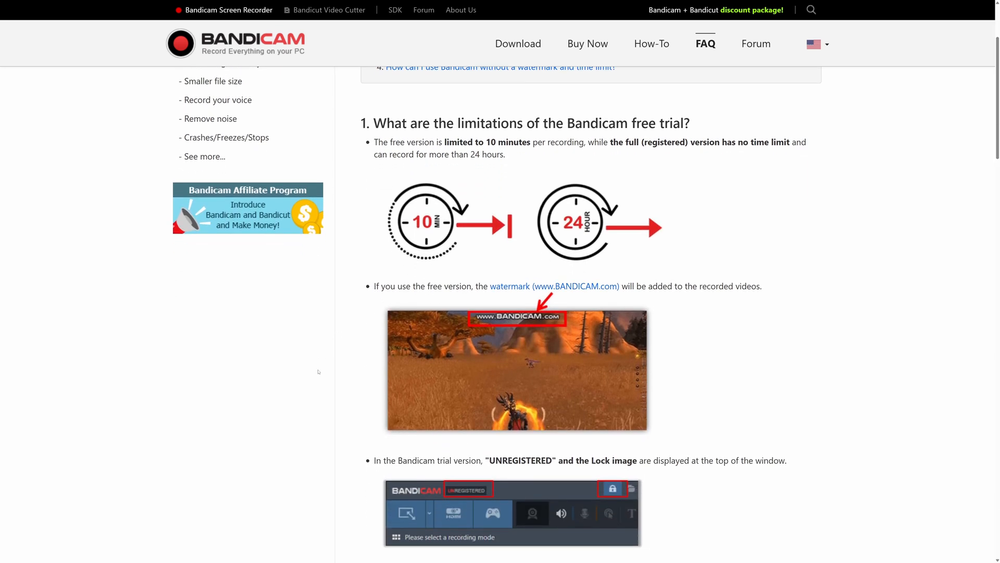
pyautogui.scroll(-3)
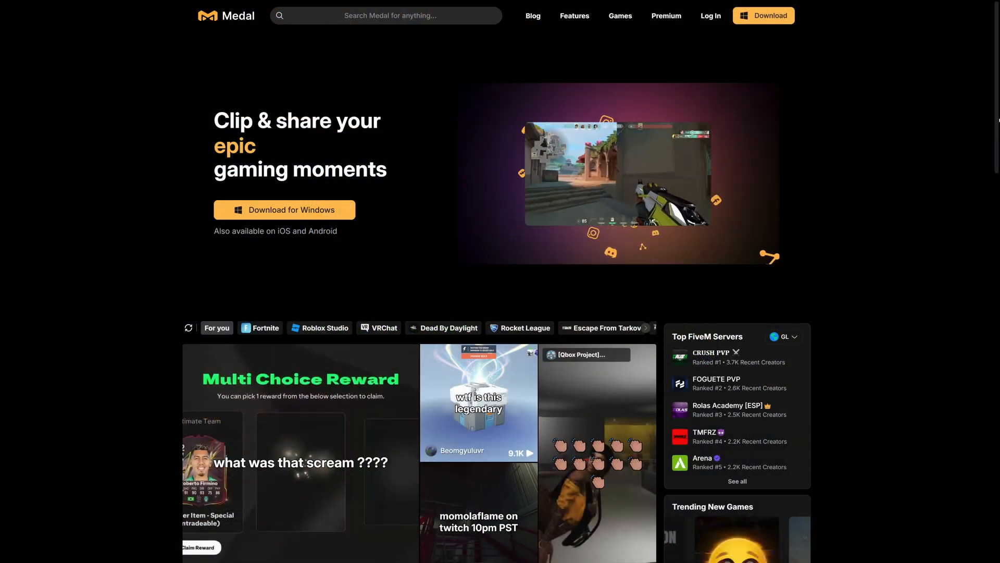
pyautogui.scroll(-3)
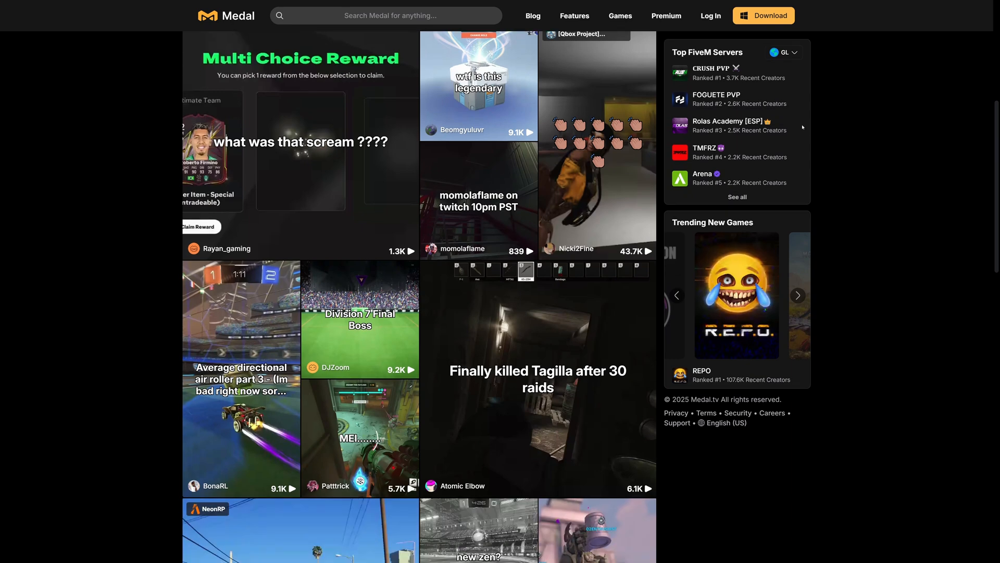
pyautogui.click(574, 15)
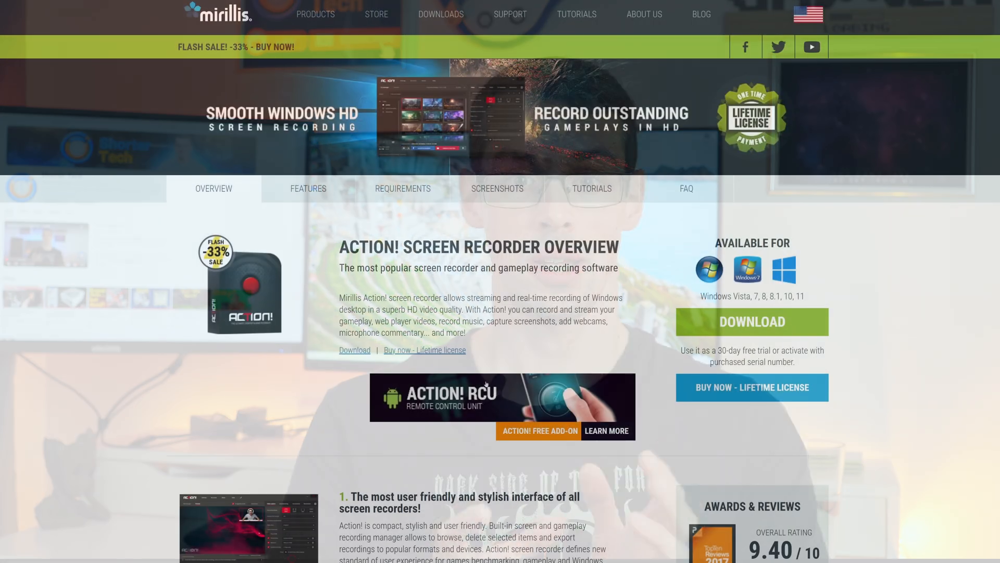
# Step: View Action!'s key features page and scroll toward the trial, home and commercial licence comparison
pyautogui.click(308, 188)
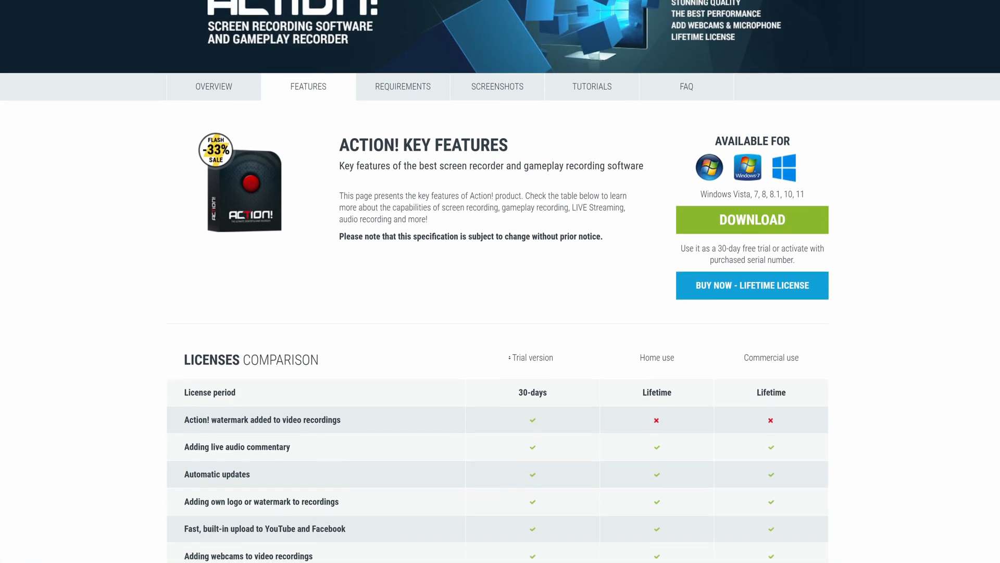
pyautogui.scroll(-3)
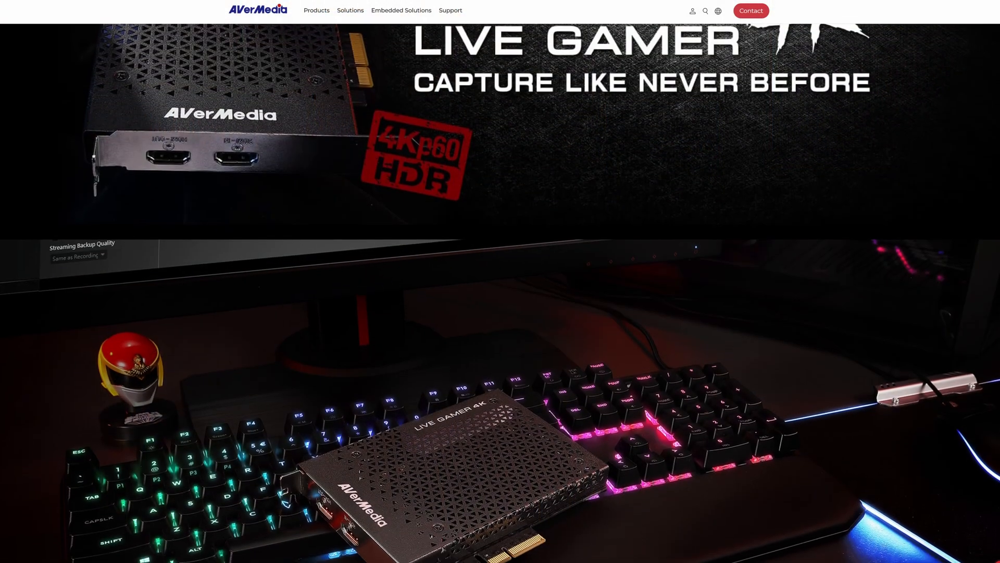
pyautogui.scroll(-3)
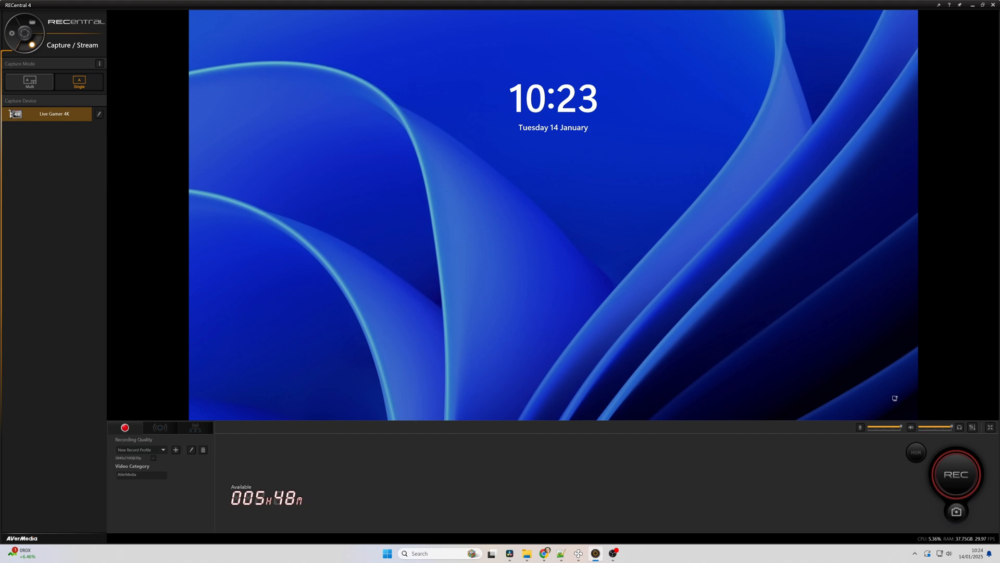
# Step: Start the RECentral 4 recording, then open Steam's Guardians of the Galaxy page on the captured PC
pyautogui.click(955, 473)
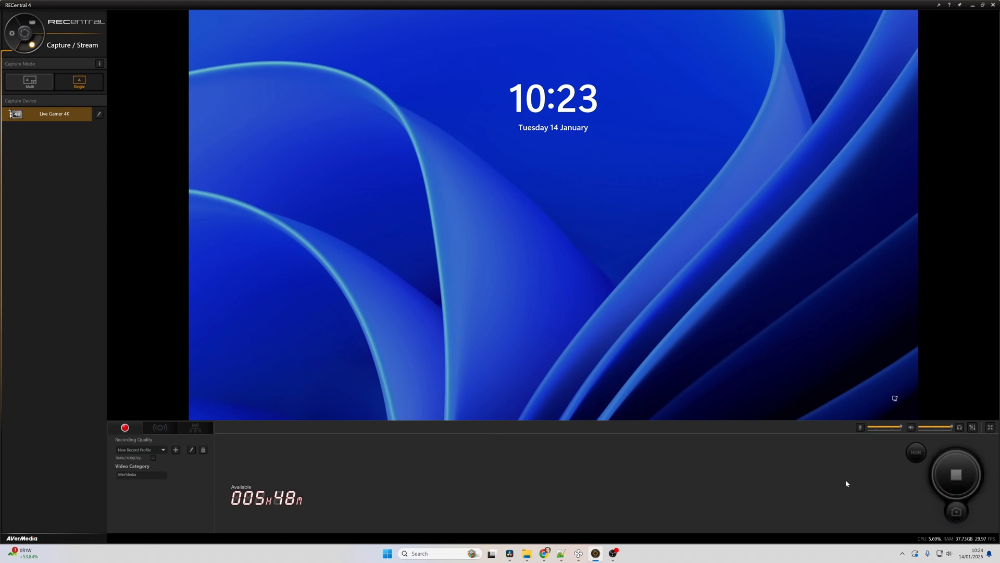
pyautogui.click(955, 474)
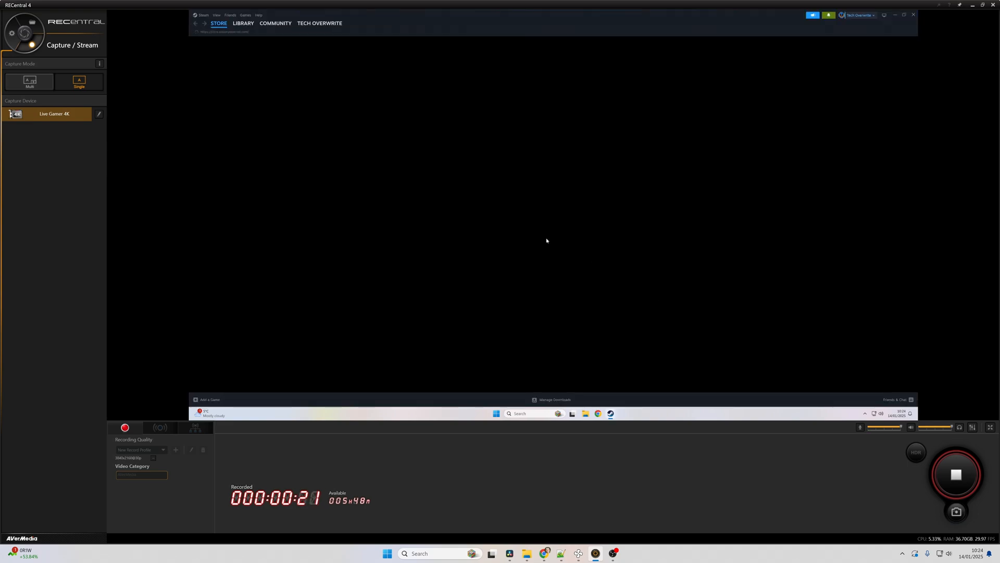
pyautogui.click(243, 23)
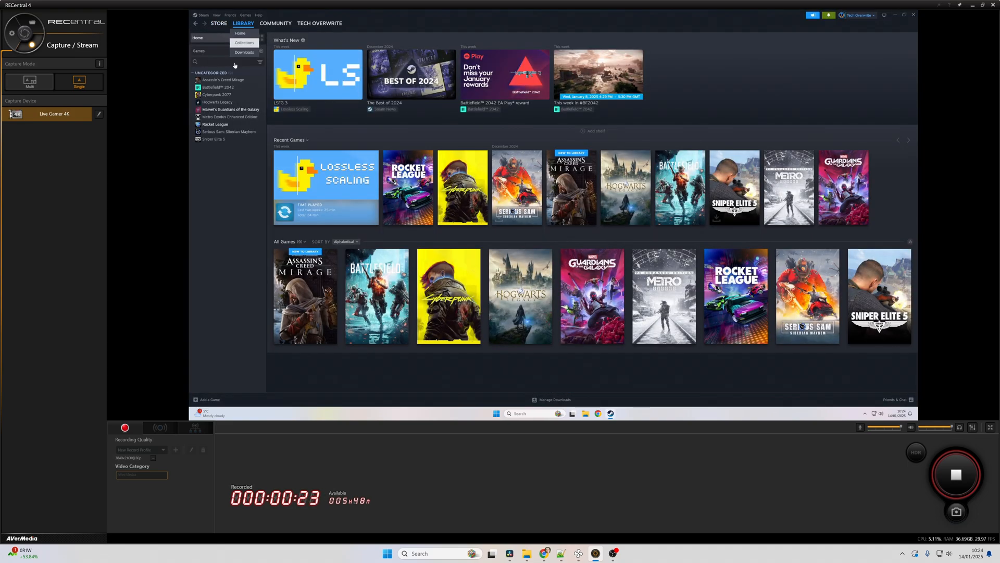
pyautogui.click(230, 109)
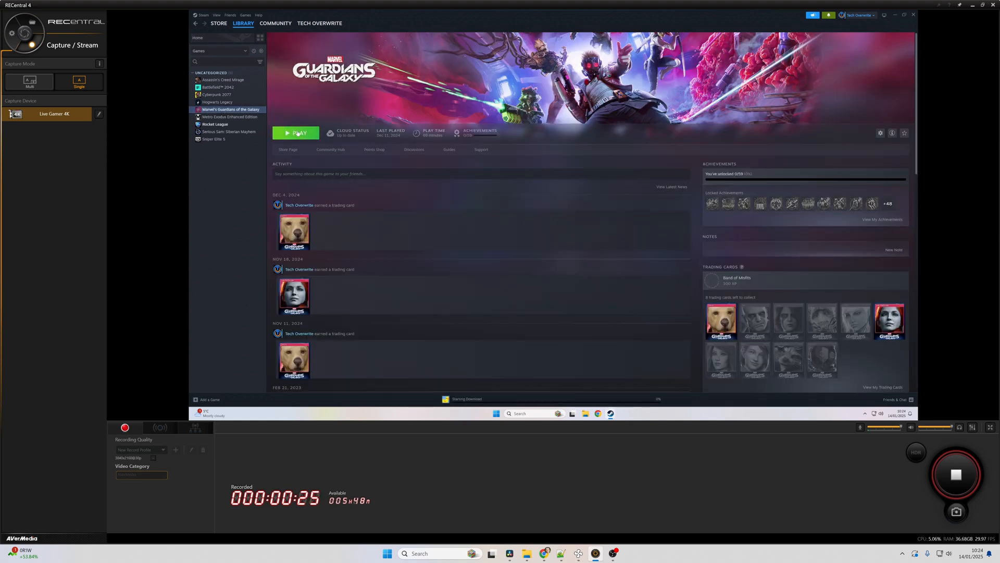